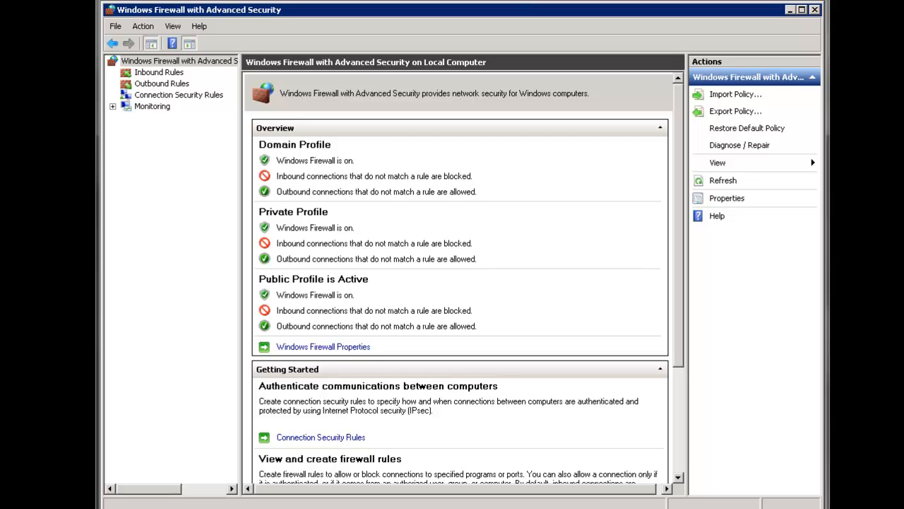
{"action": "mouse_move", "coordinate": [744, 292]}
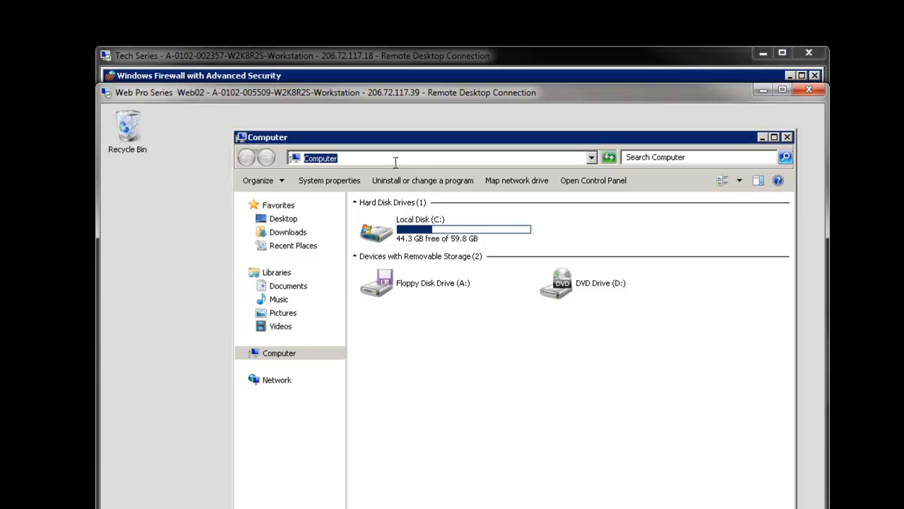
- Enter the \\206.72.117.18\c$ share path in Explorer, then switch to the other Remote Desktop session
{"action": "type", "text": "\\\\206.72.117.1"}
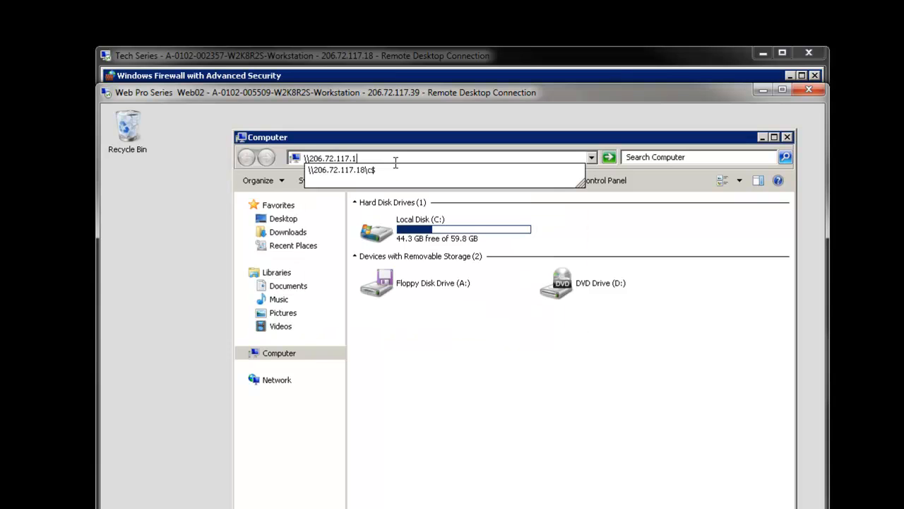
{"action": "left_click", "coordinate": [341, 170]}
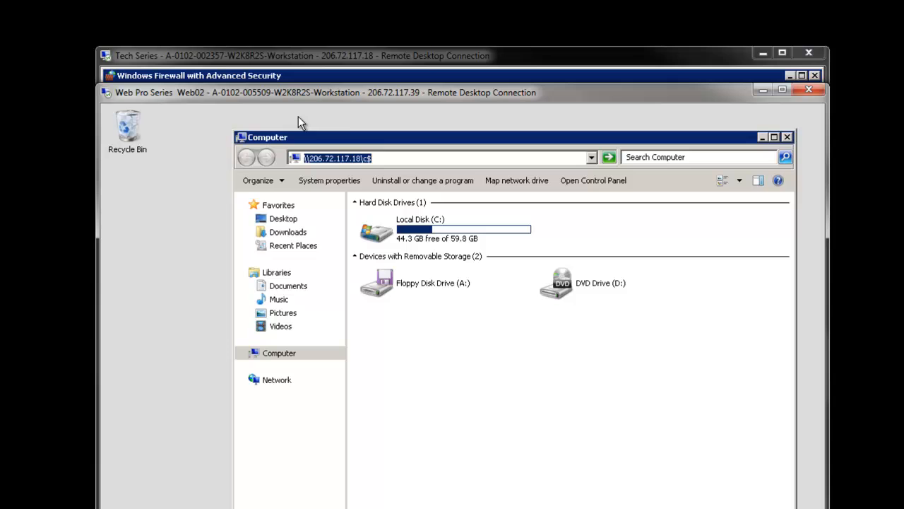
{"action": "mouse_move", "coordinate": [423, 65]}
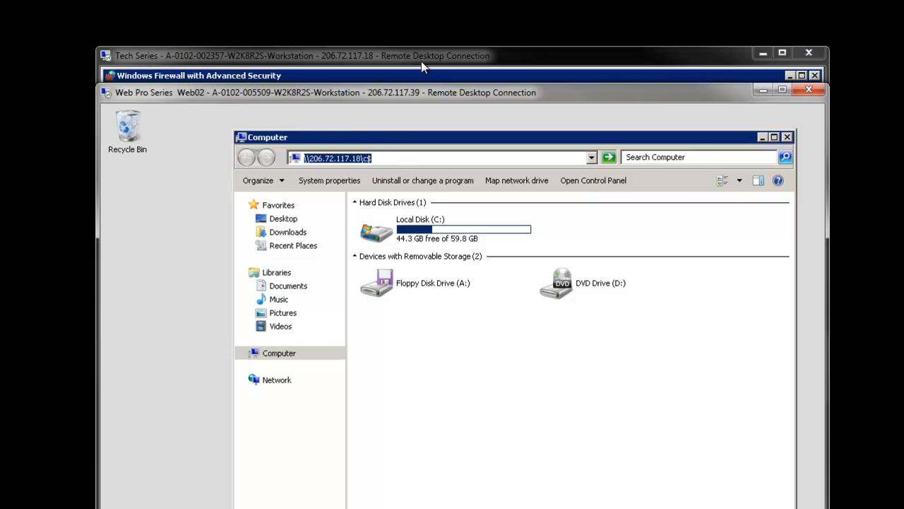
{"action": "left_click", "coordinate": [199, 76]}
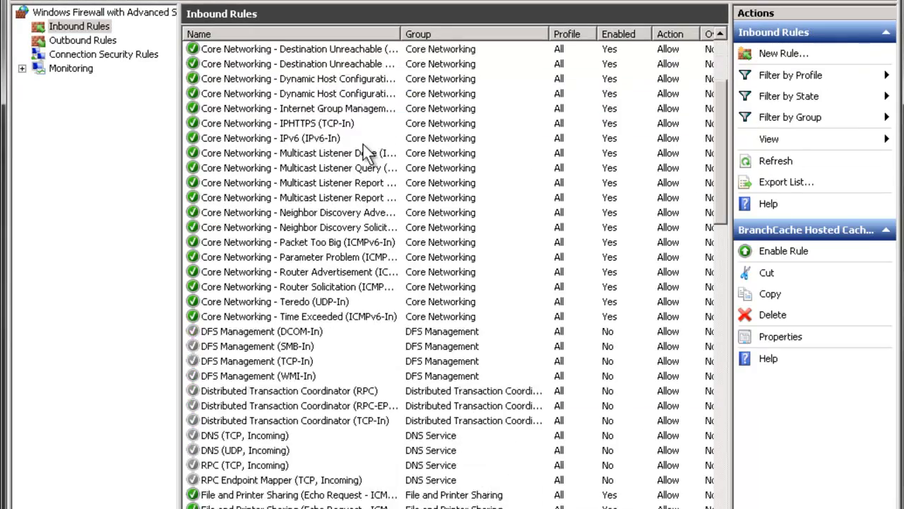
{"action": "scroll", "scroll_direction": "down", "scroll_amount": 3}
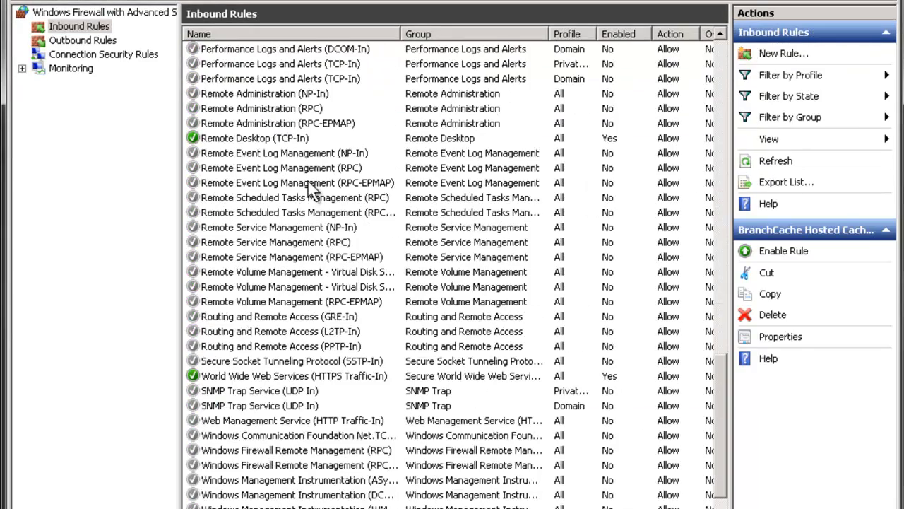
{"action": "scroll", "scroll_direction": "up", "scroll_amount": 3}
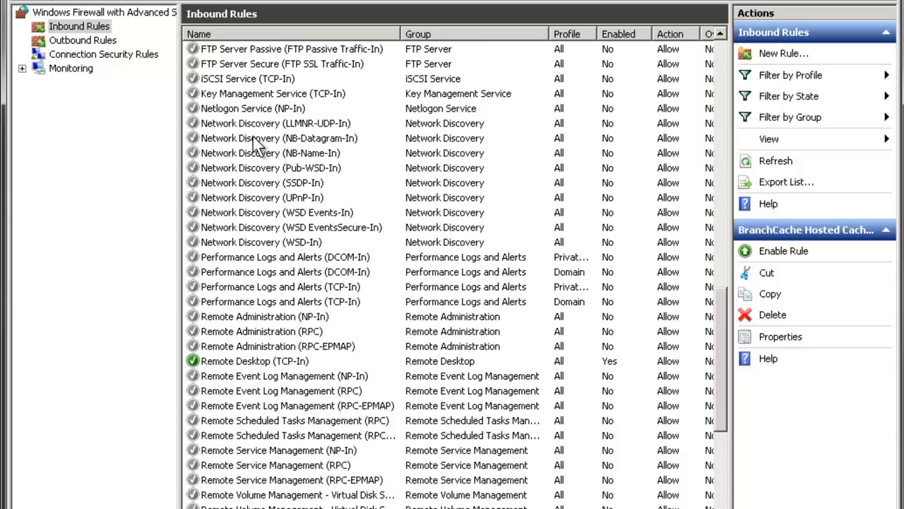
{"action": "scroll", "scroll_direction": "down", "scroll_amount": 3}
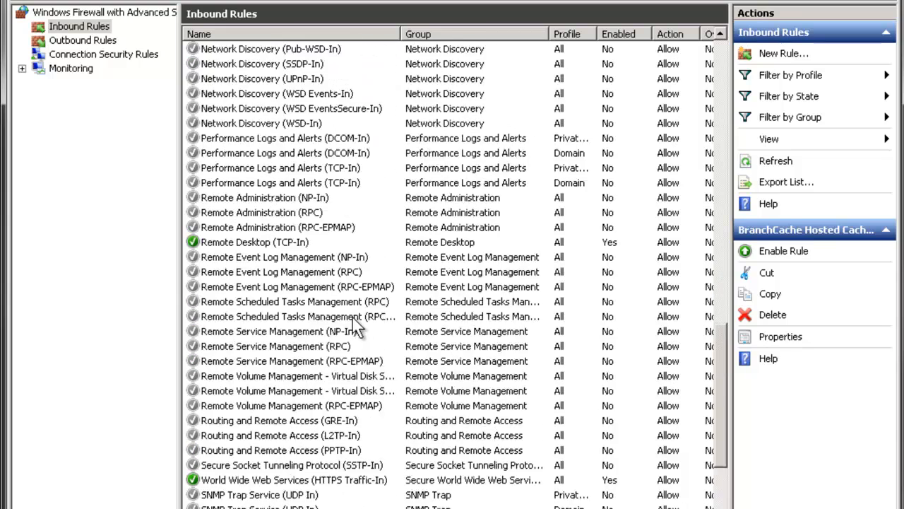
{"action": "scroll", "scroll_direction": "up", "scroll_amount": 3}
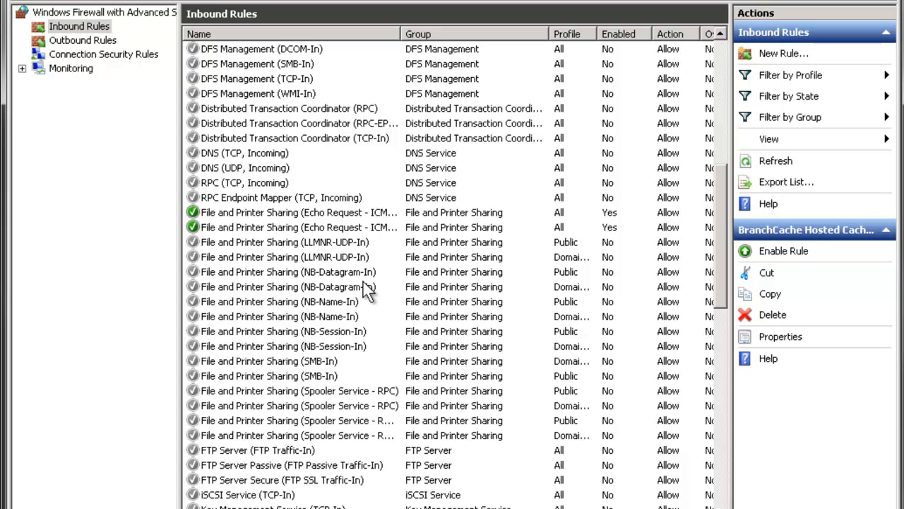
{"action": "mouse_move", "coordinate": [434, 223]}
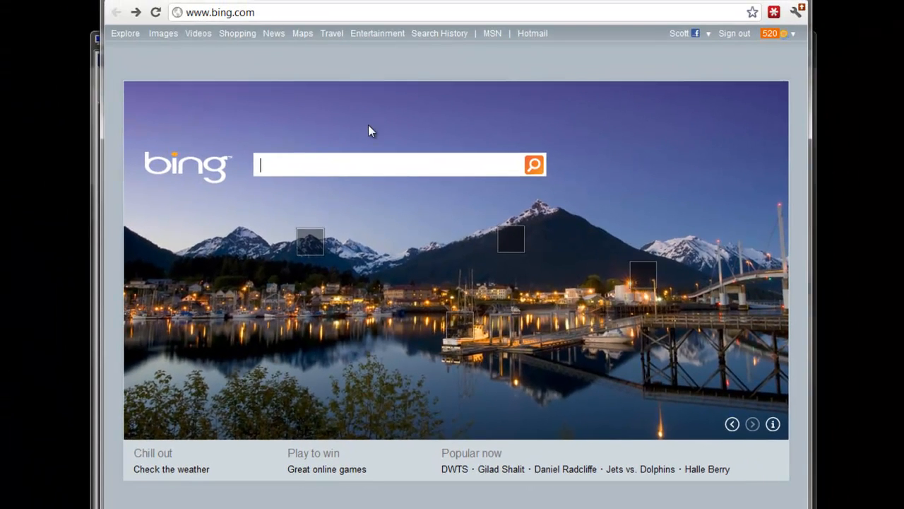
- Search Bing for 'tcp ports' and open Wikipedia's 'List of TCP and UDP port numbers'
{"action": "type", "text": "tcp ports"}
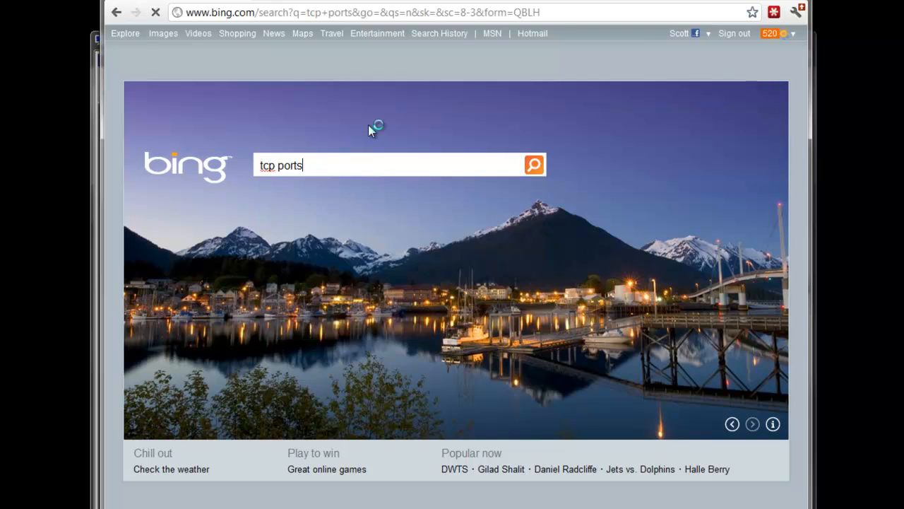
{"action": "left_click", "coordinate": [534, 164]}
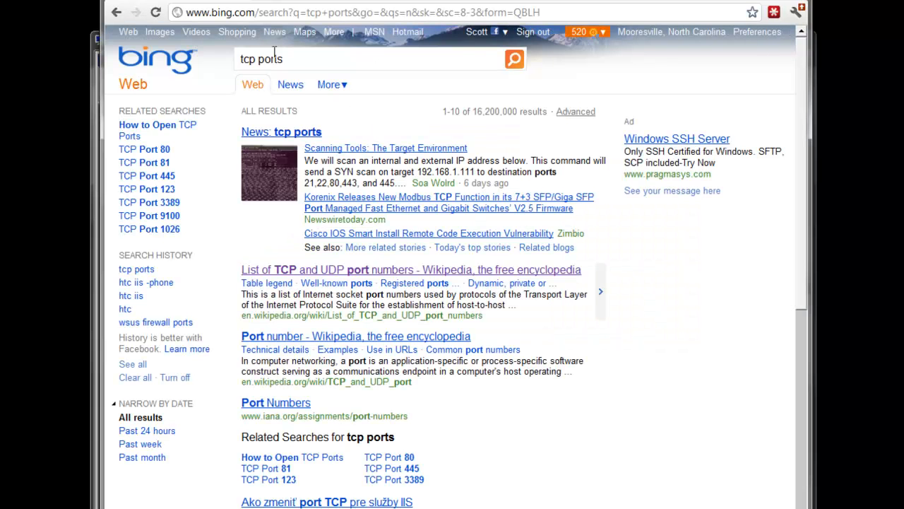
{"action": "mouse_move", "coordinate": [245, 315]}
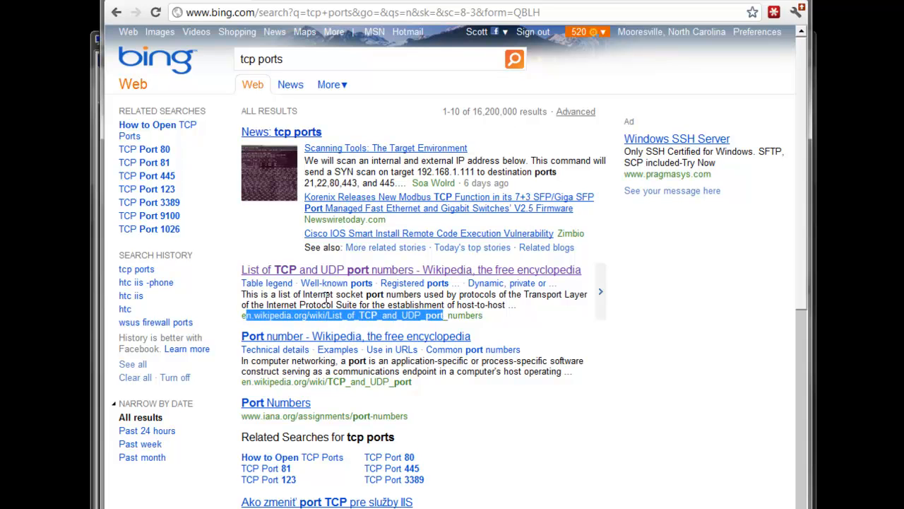
{"action": "left_click", "coordinate": [411, 269]}
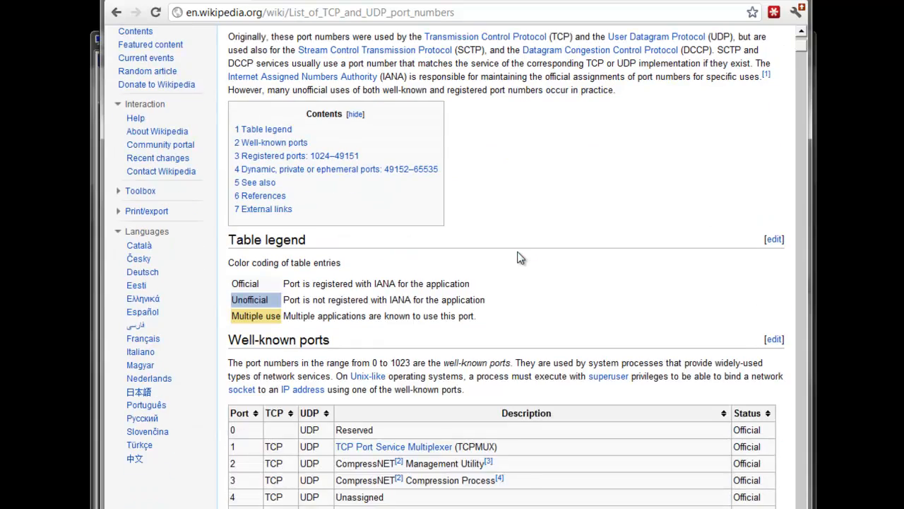
- Scroll the Wikipedia port list toward the SMB entry for TCP port 445
{"action": "scroll", "scroll_direction": "down", "scroll_amount": 3}
{"action": "type", "text": "smb"}
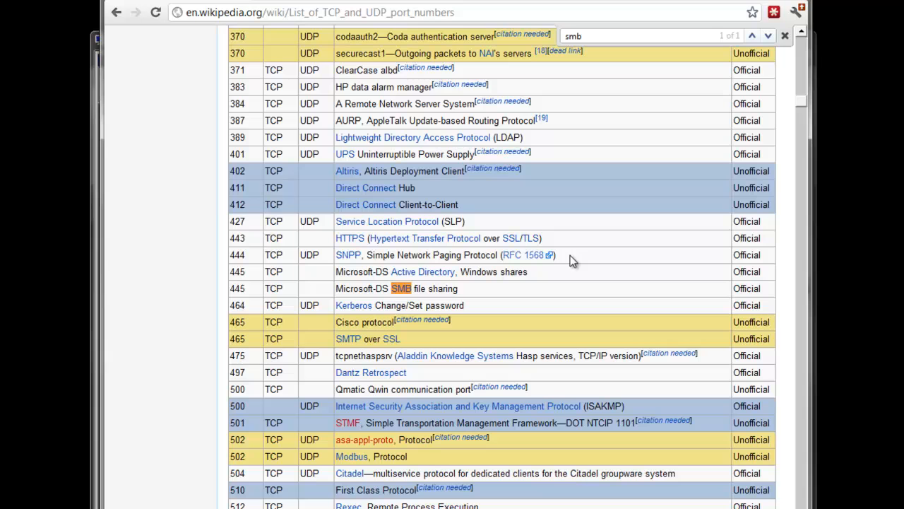
{"action": "mouse_move", "coordinate": [242, 285]}
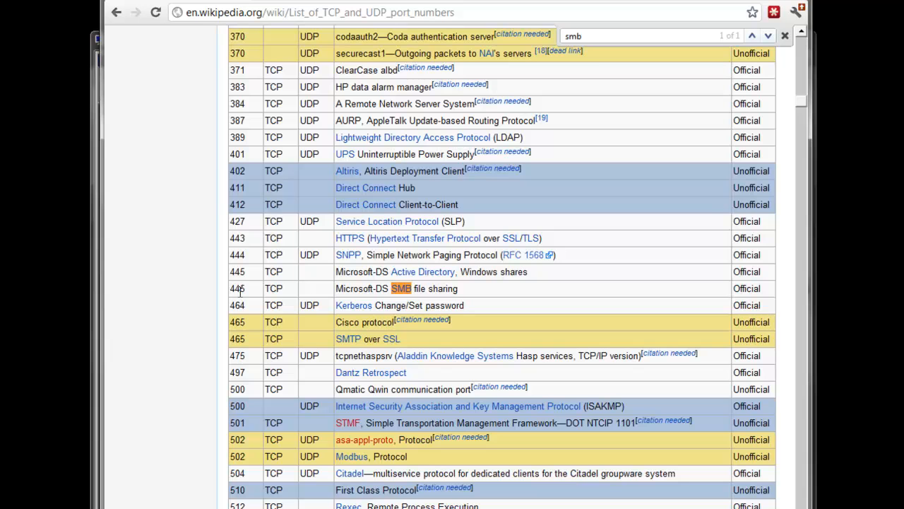
{"action": "mouse_move", "coordinate": [239, 291]}
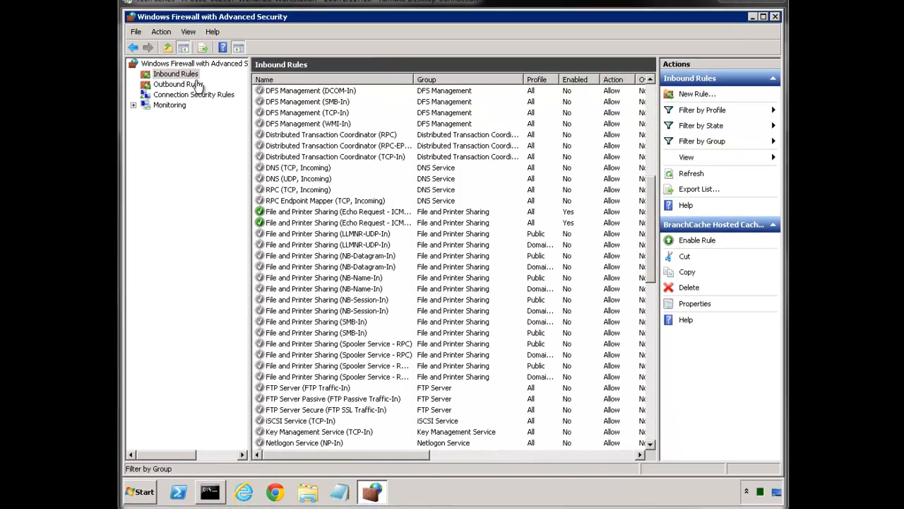
{"action": "mouse_move", "coordinate": [776, 21]}
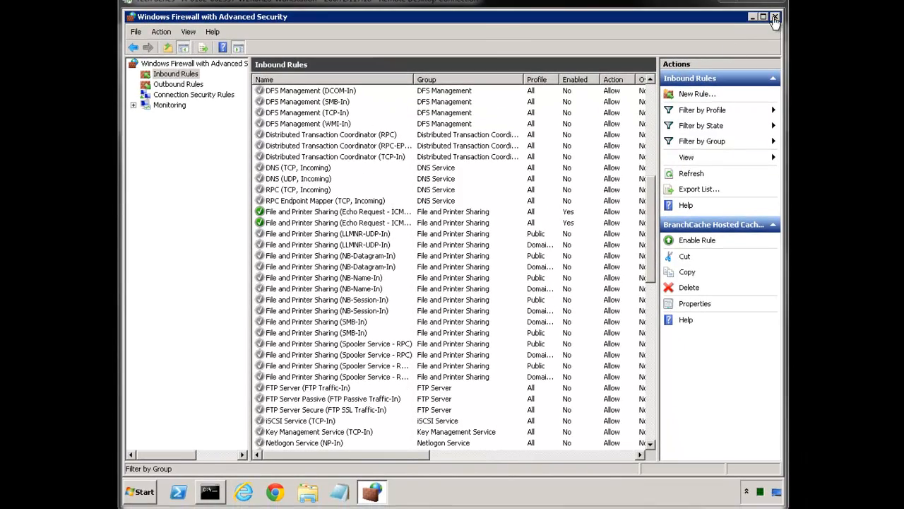
- Close the firewall console and relaunch Windows Firewall with Advanced Security via a Start search for 'firew'
{"action": "left_click", "coordinate": [775, 16]}
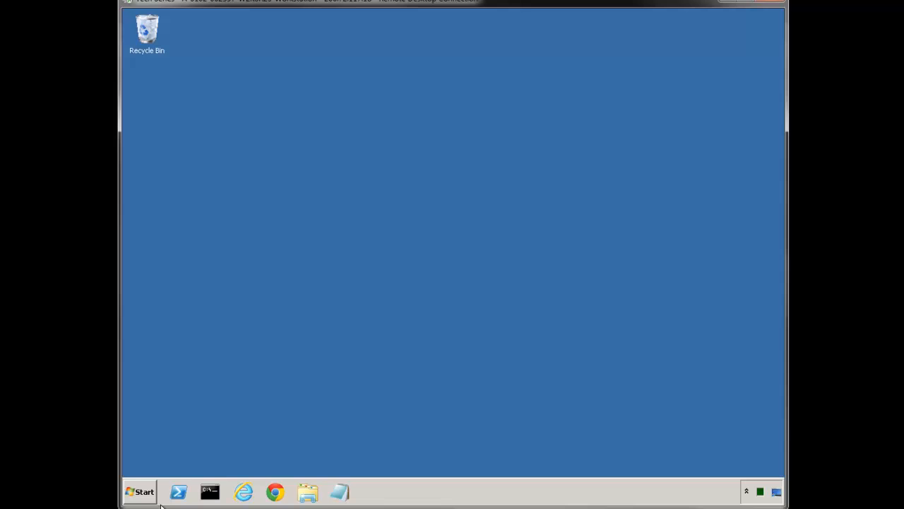
{"action": "left_click", "coordinate": [139, 491]}
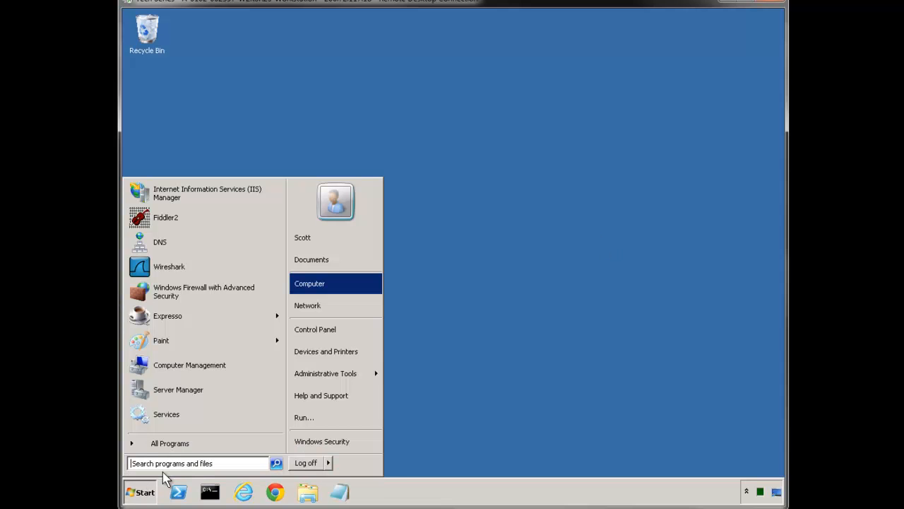
{"action": "type", "text": "firew"}
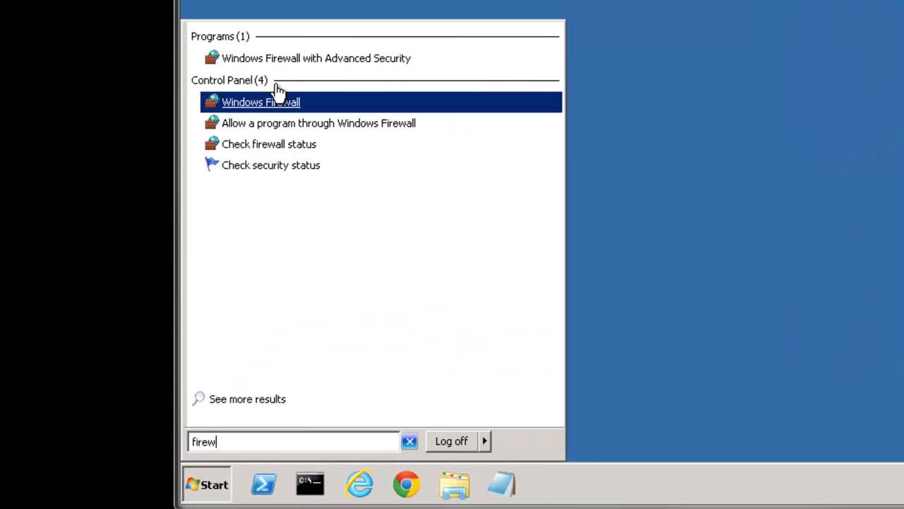
{"action": "left_click", "coordinate": [261, 101]}
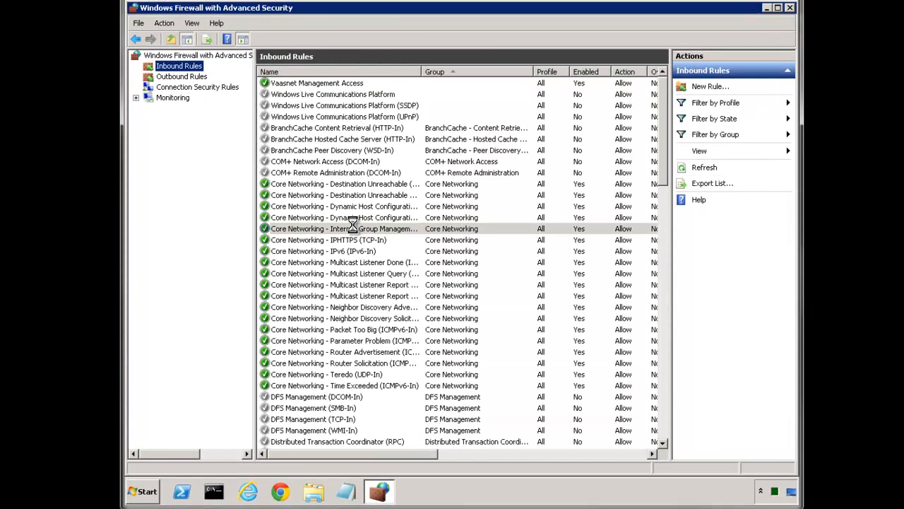
- Browse the inbound rules and select the domain-profile File and Printer Sharing (SMB-In) rule
{"action": "left_click", "coordinate": [344, 228]}
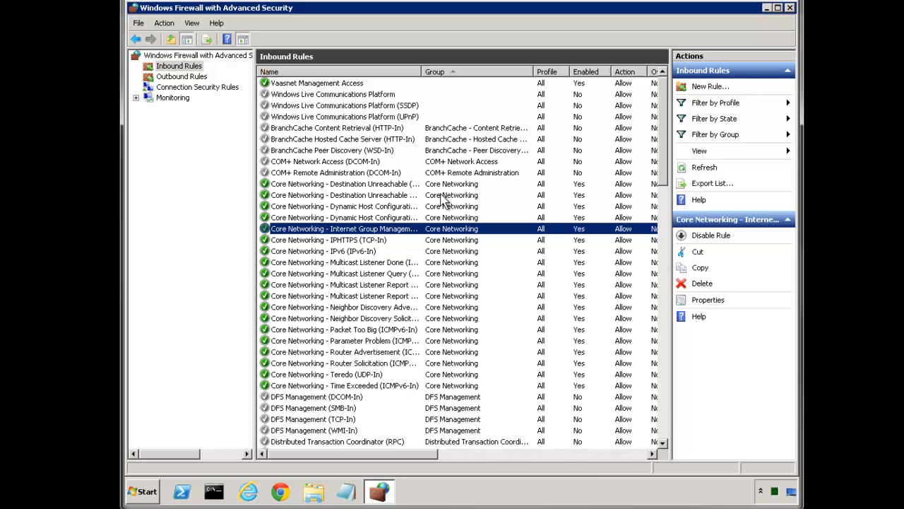
{"action": "scroll", "scroll_direction": "down", "scroll_amount": 3}
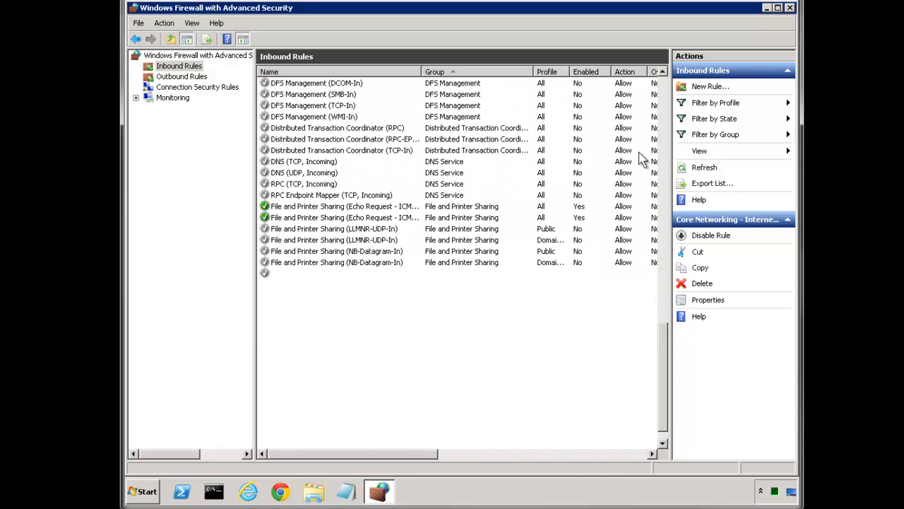
{"action": "scroll", "scroll_direction": "up", "scroll_amount": 3}
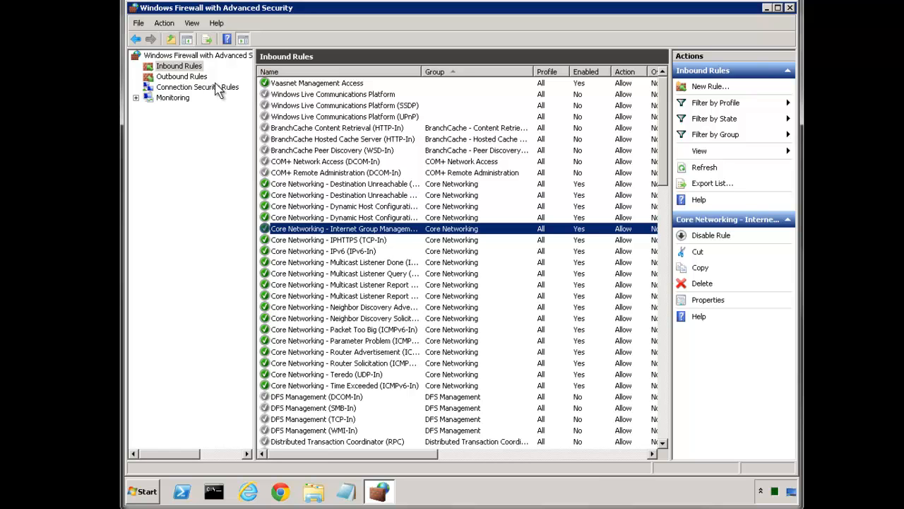
{"action": "scroll", "scroll_direction": "down", "scroll_amount": 3}
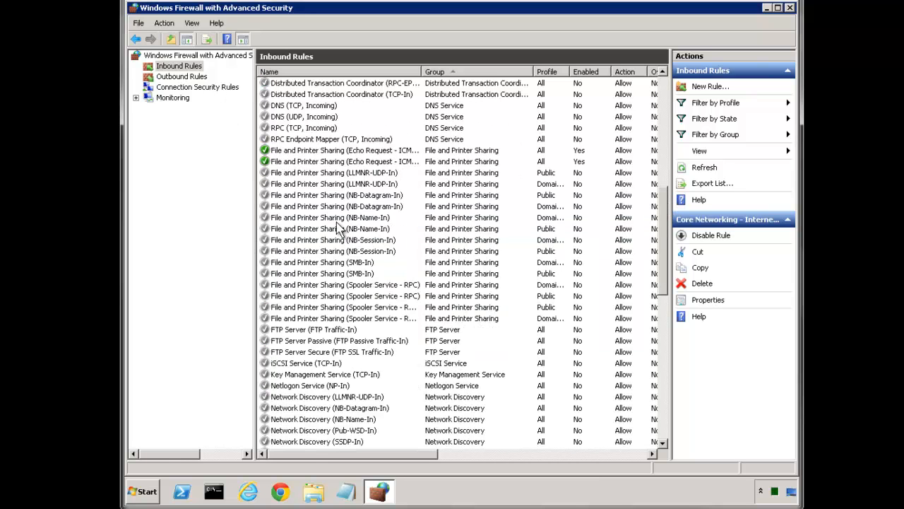
{"action": "mouse_move", "coordinate": [344, 287]}
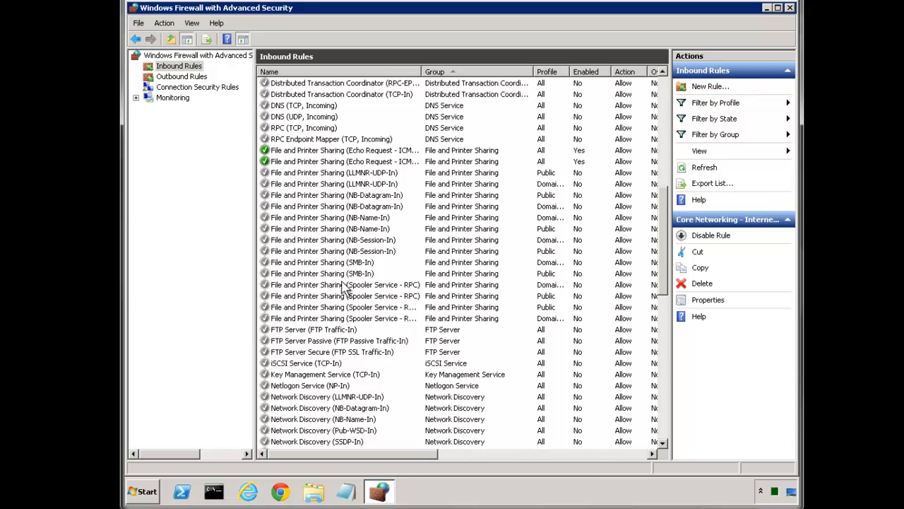
{"action": "left_click", "coordinate": [322, 262]}
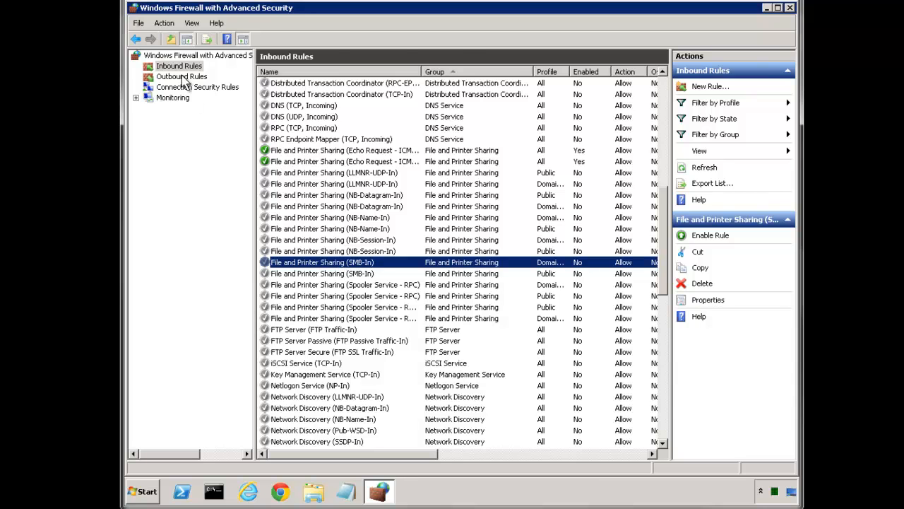
- Open the firewall's properties and set Log dropped packets to Yes for the Domain profile
{"action": "right_click", "coordinate": [198, 55]}
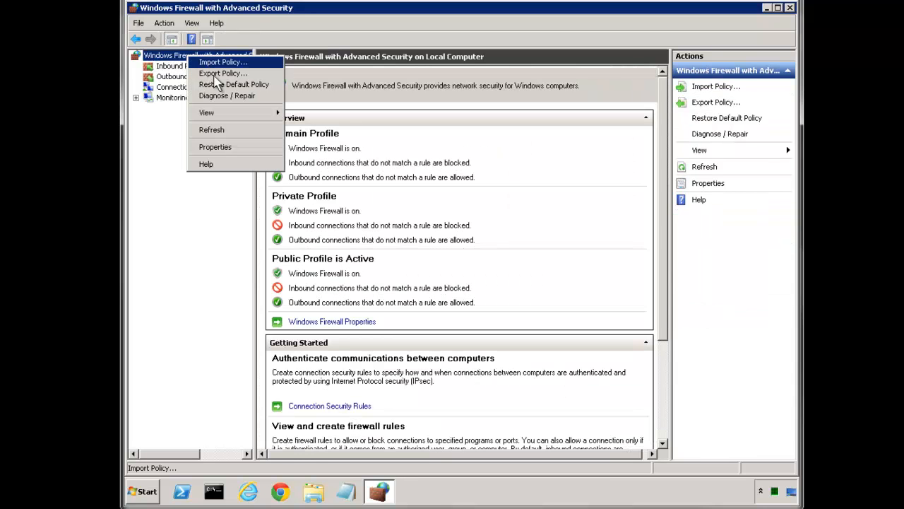
{"action": "left_click", "coordinate": [215, 147]}
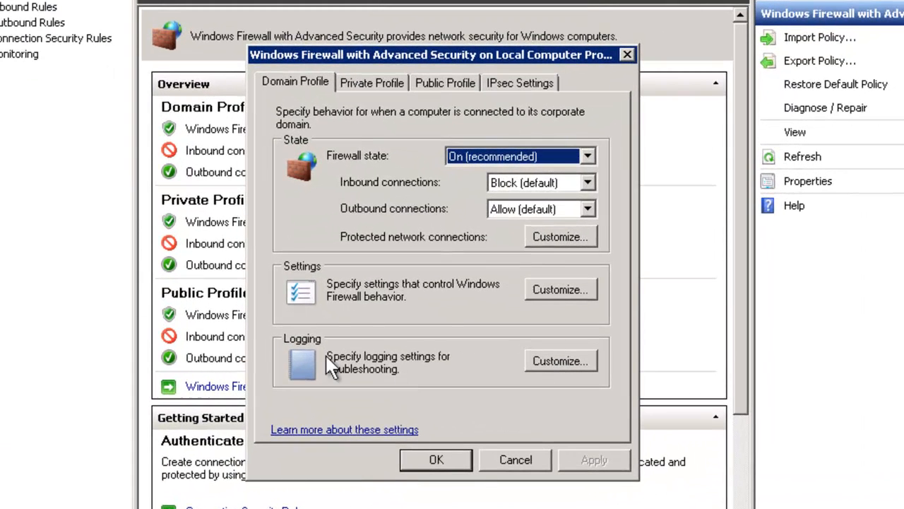
{"action": "left_click", "coordinate": [560, 360]}
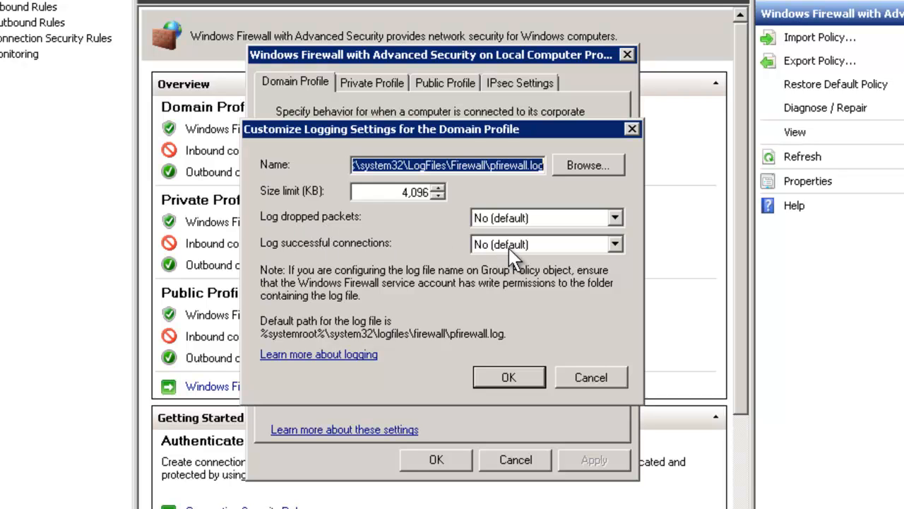
{"action": "left_click", "coordinate": [615, 243]}
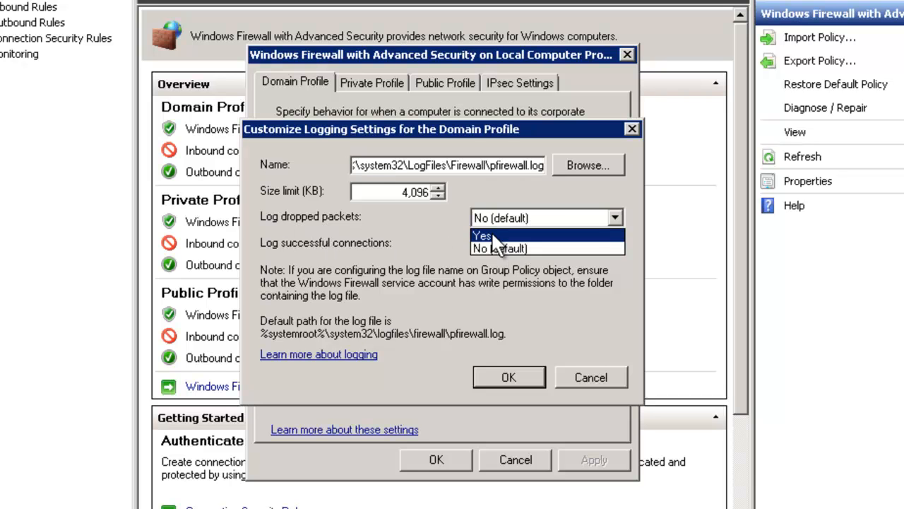
{"action": "left_click", "coordinate": [483, 236]}
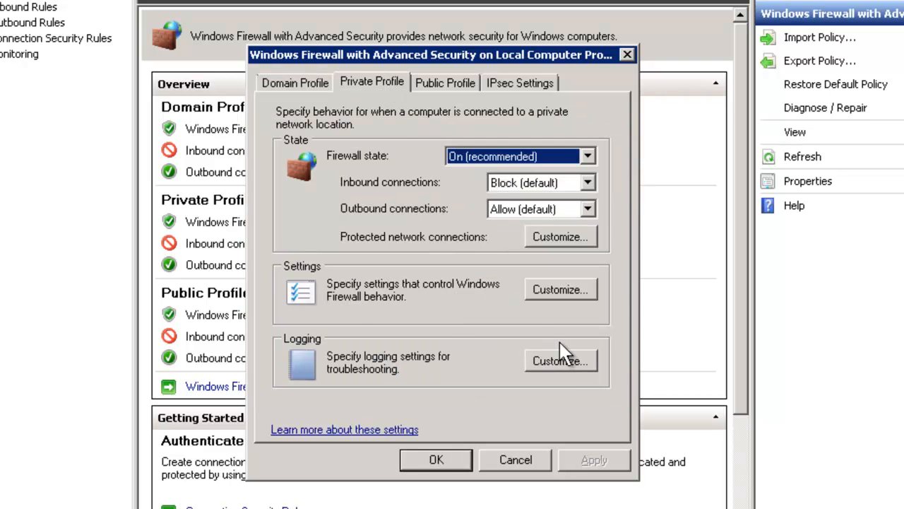
- Enable dropped-packet logging for the Private and Public profiles as well
{"action": "left_click", "coordinate": [561, 360]}
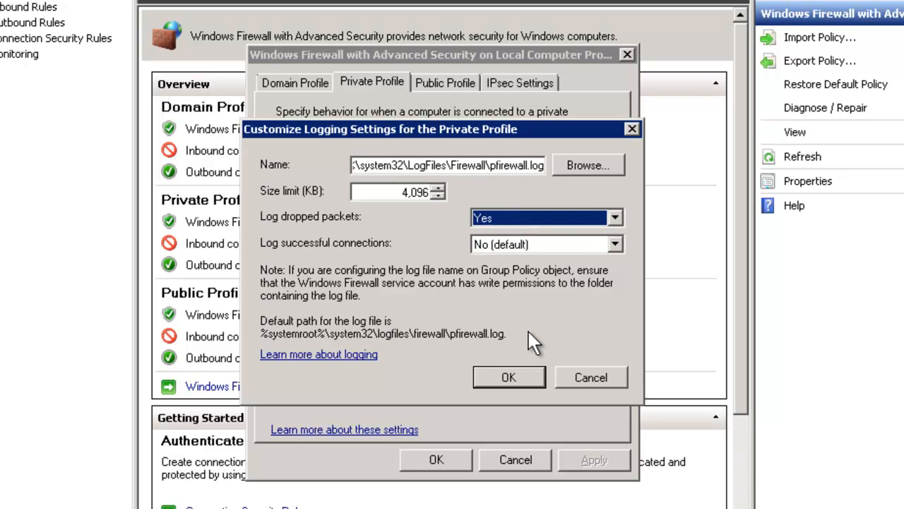
{"action": "left_click", "coordinate": [508, 376]}
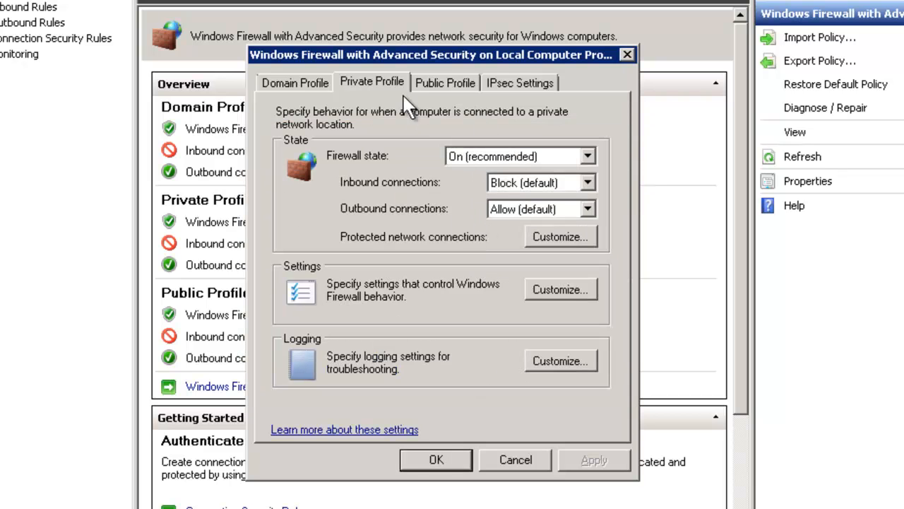
{"action": "mouse_move", "coordinate": [347, 85]}
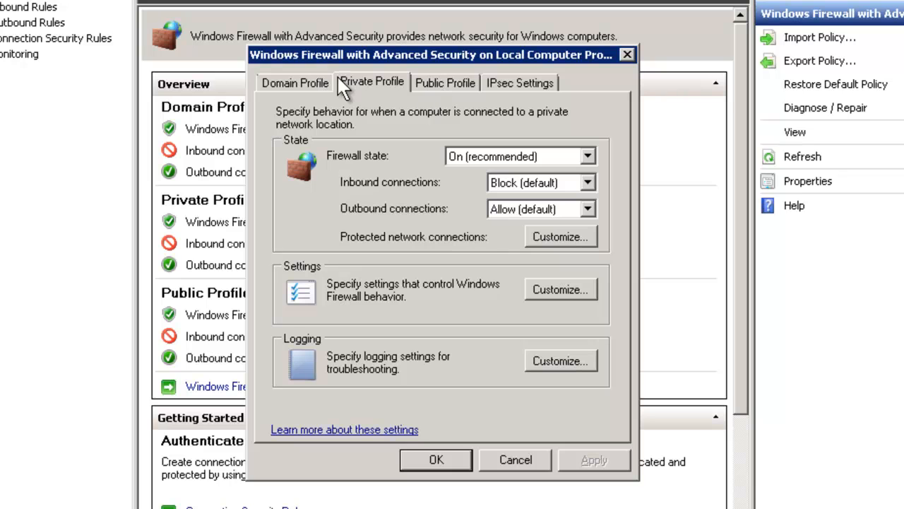
{"action": "mouse_move", "coordinate": [456, 88]}
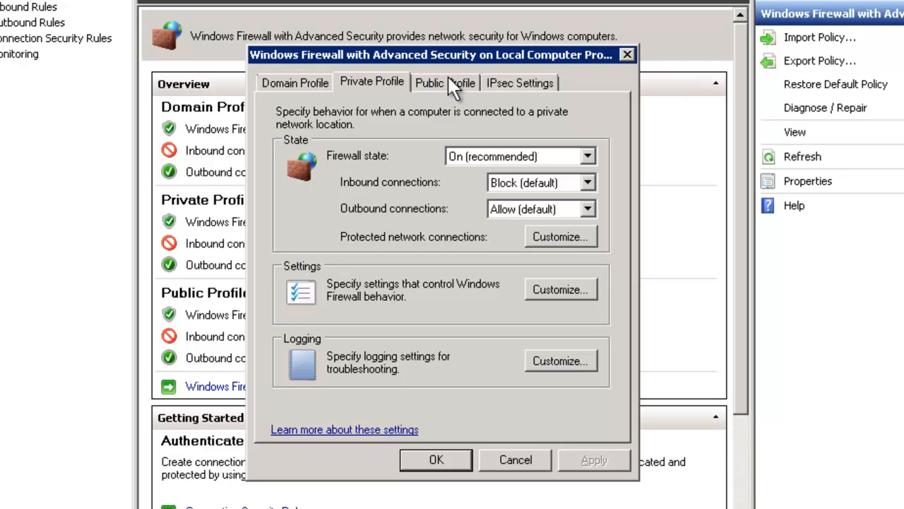
{"action": "left_click", "coordinate": [445, 82]}
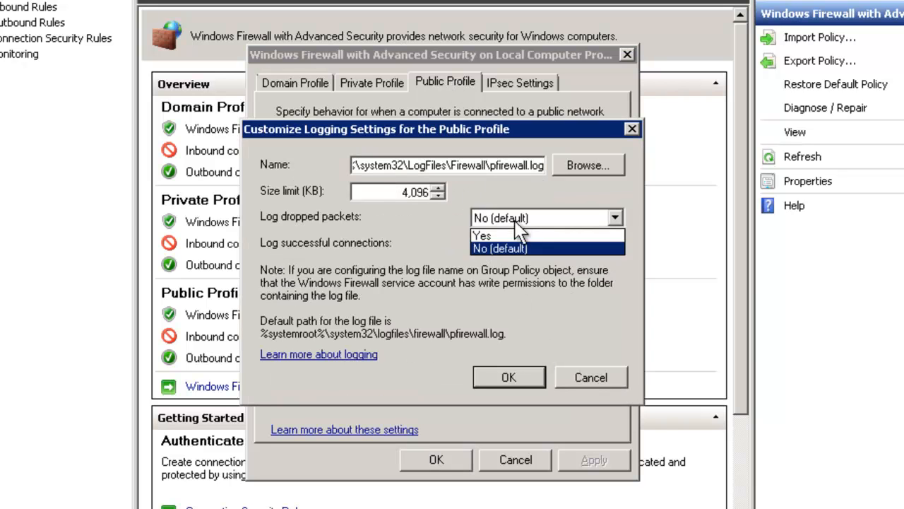
{"action": "left_click", "coordinate": [482, 235]}
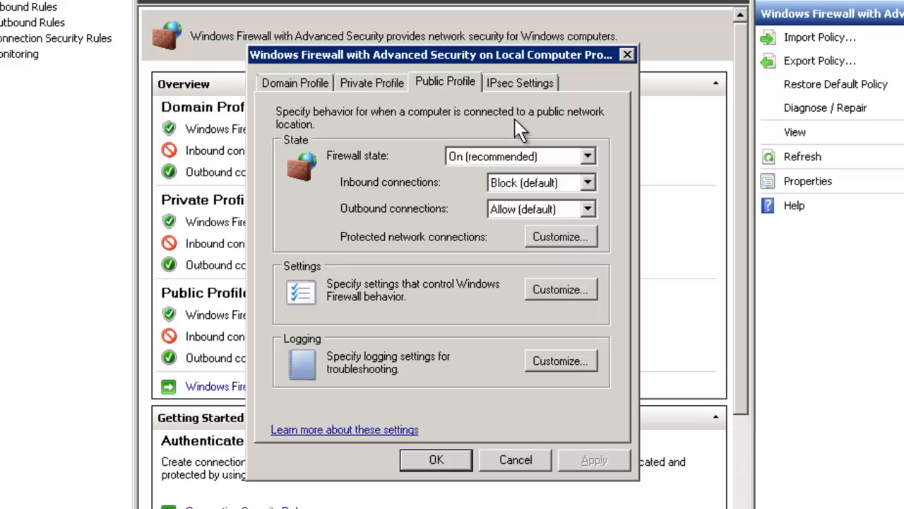
{"action": "mouse_move", "coordinate": [560, 361]}
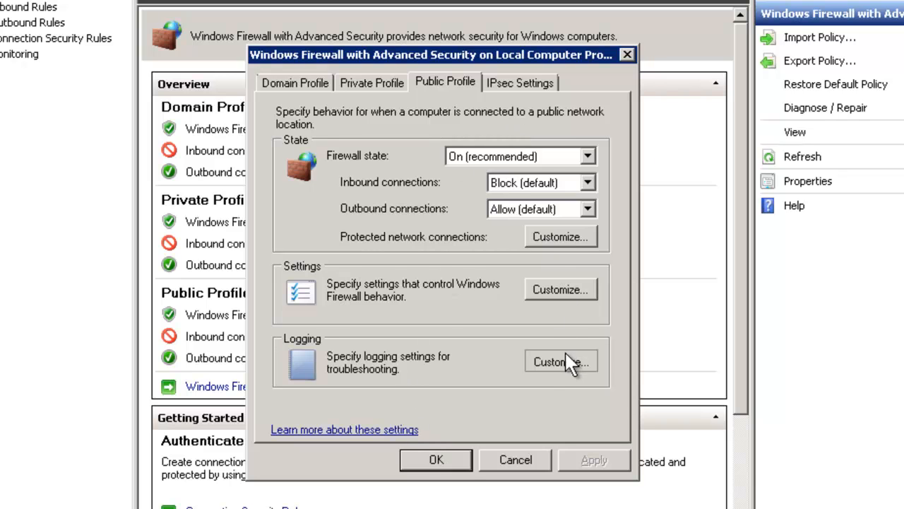
{"action": "left_click", "coordinate": [560, 361]}
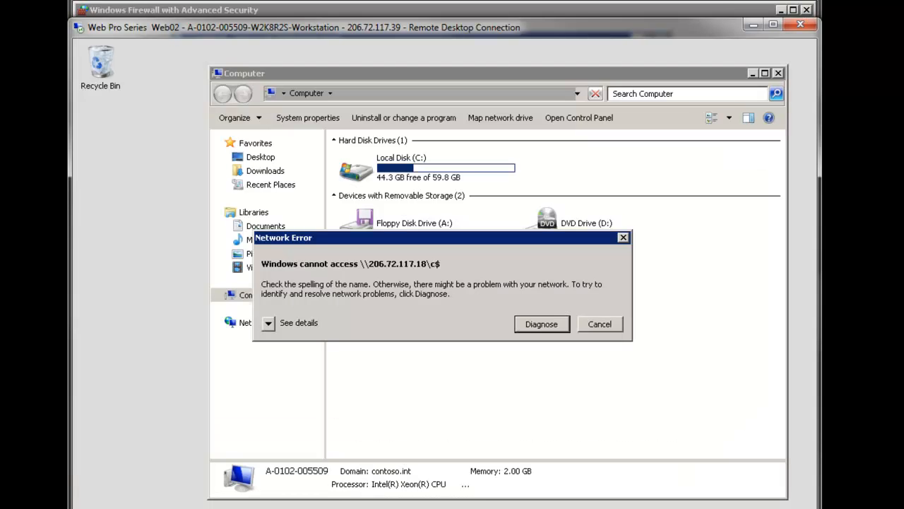
- Dismiss the network error and re-enter \\206.72.117.18\c$ in the address bar
{"action": "left_click", "coordinate": [600, 323]}
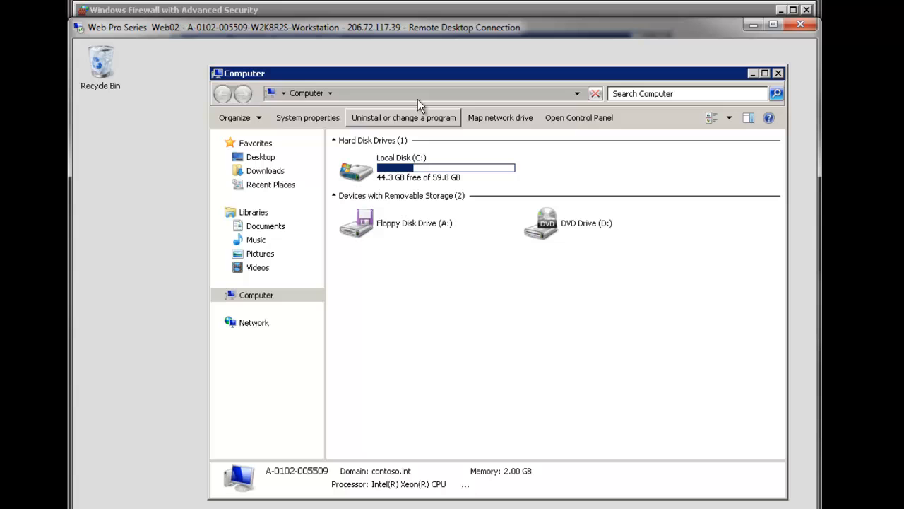
{"action": "left_click", "coordinate": [424, 94]}
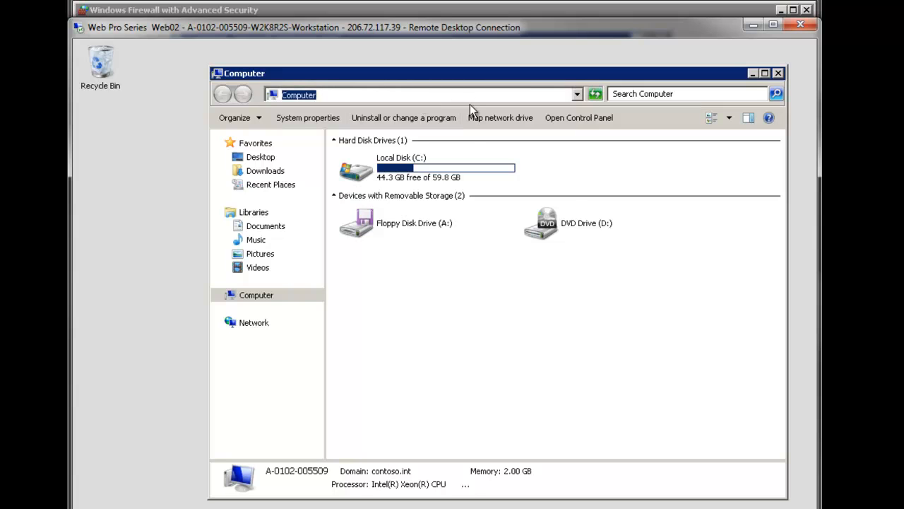
{"action": "type", "text": "\\\\206.72.117.18\\c$"}
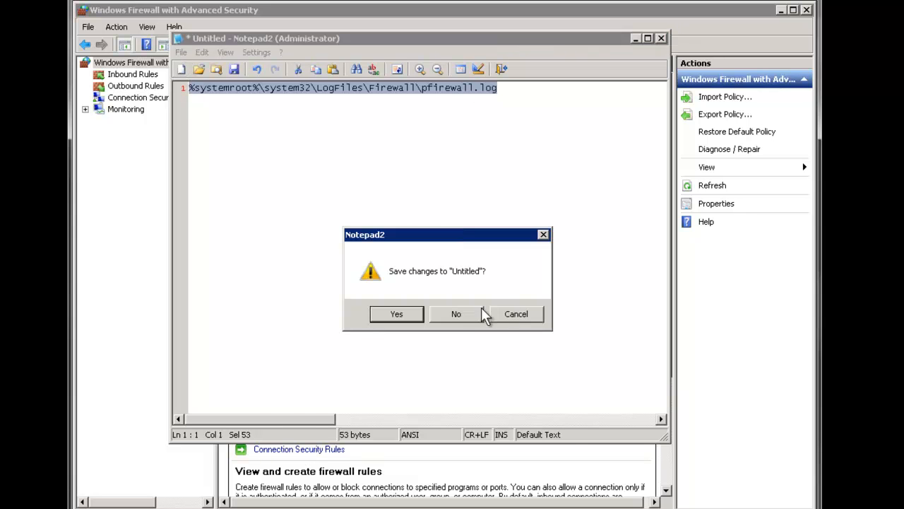
- Discard the unsaved note, open pfirewall.log, and highlight source IP 206.72.117.39 and the dst-port header
{"action": "left_click", "coordinate": [456, 314]}
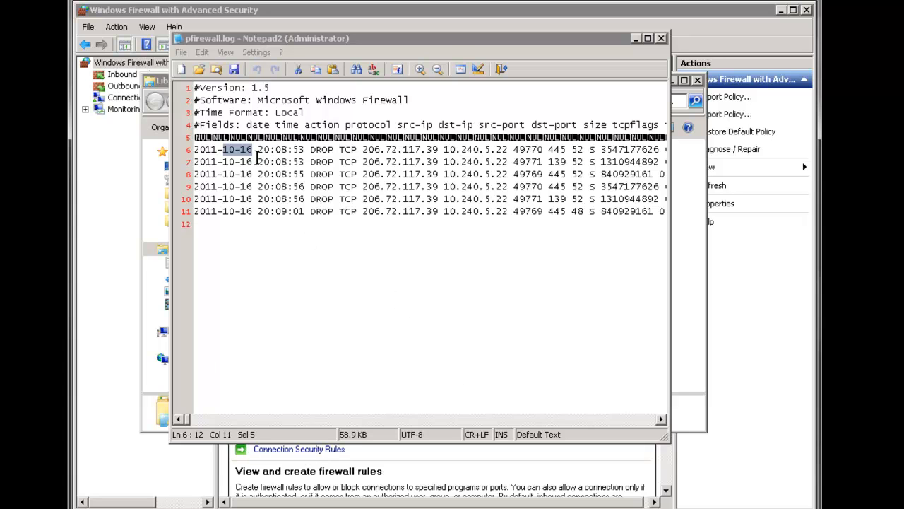
{"action": "mouse_move", "coordinate": [560, 210]}
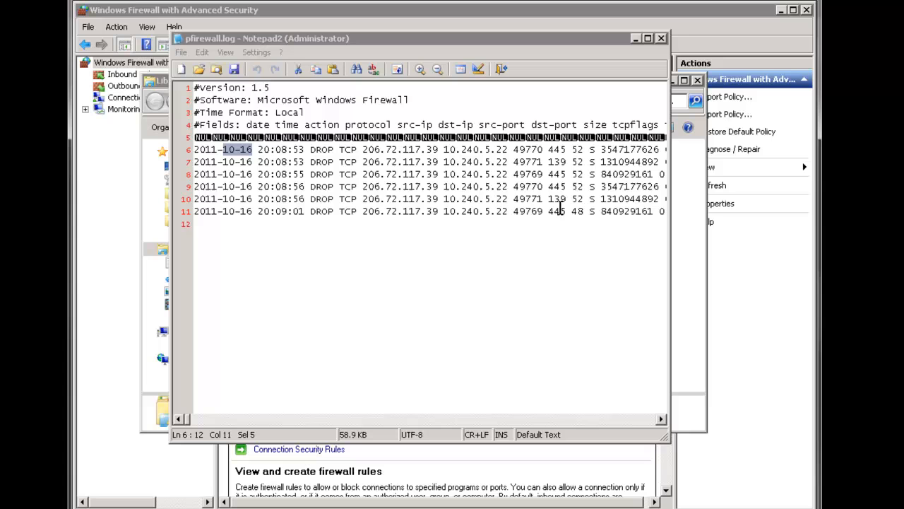
{"action": "mouse_move", "coordinate": [507, 149]}
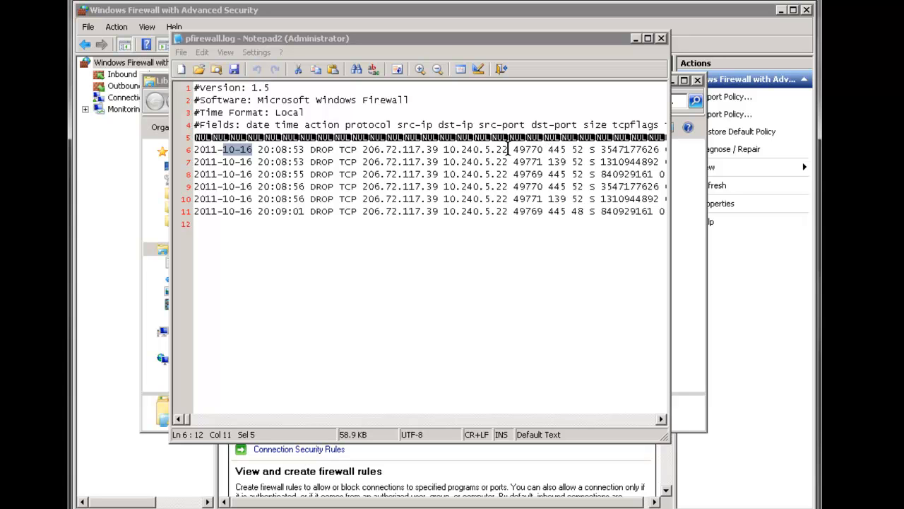
{"action": "left_click", "coordinate": [438, 149]}
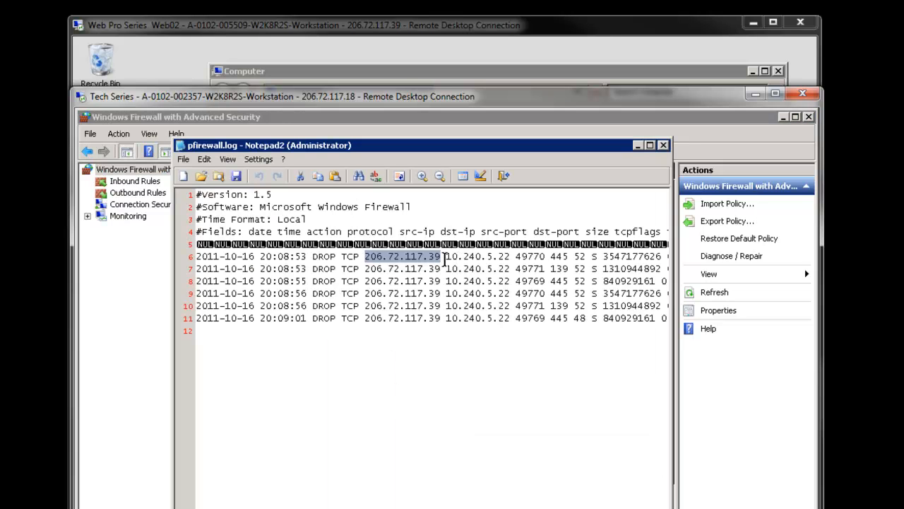
{"action": "double_click", "coordinate": [477, 256]}
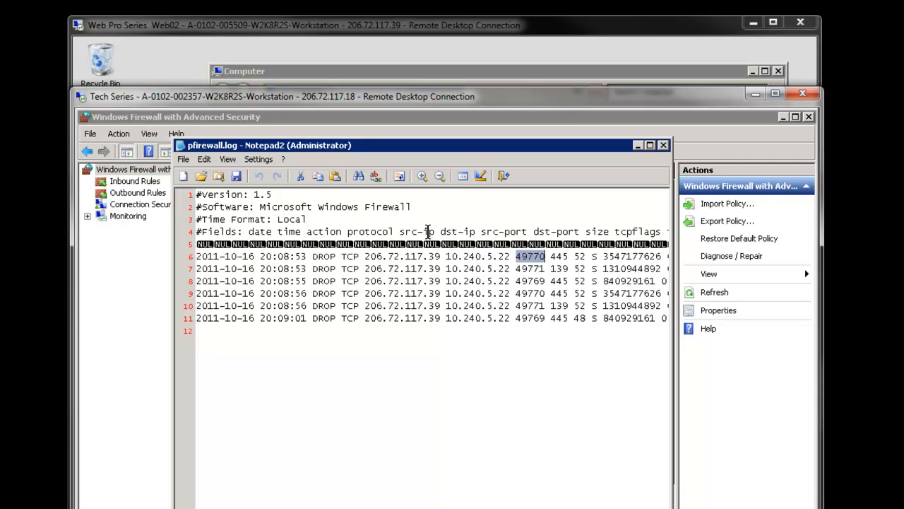
{"action": "mouse_move", "coordinate": [465, 231]}
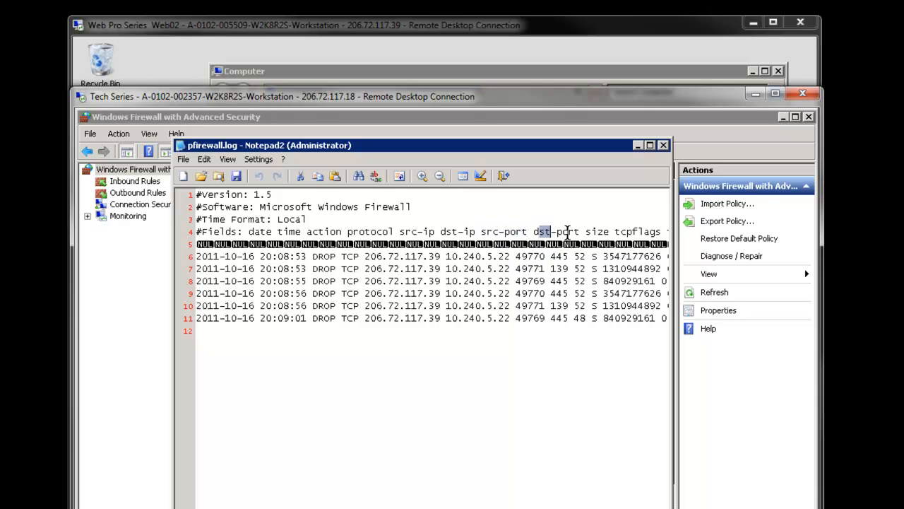
{"action": "double_click", "coordinate": [559, 256]}
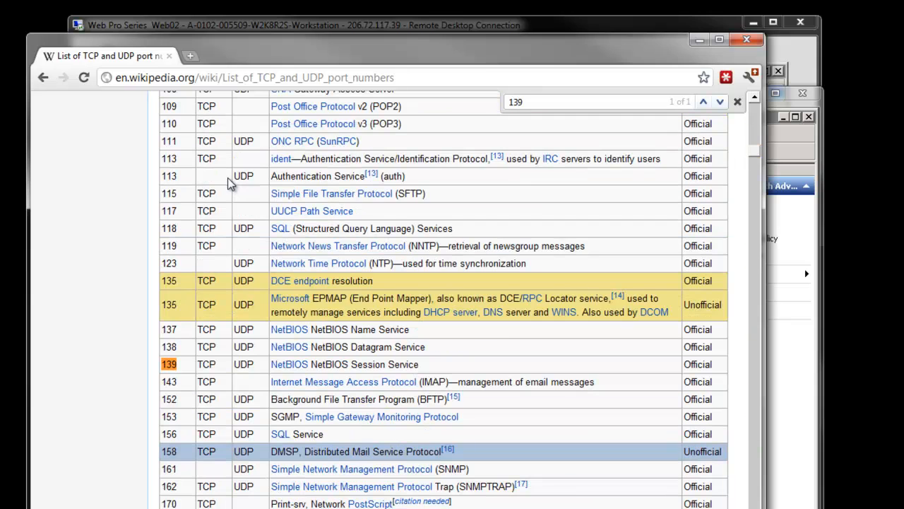
{"action": "mouse_move", "coordinate": [237, 369]}
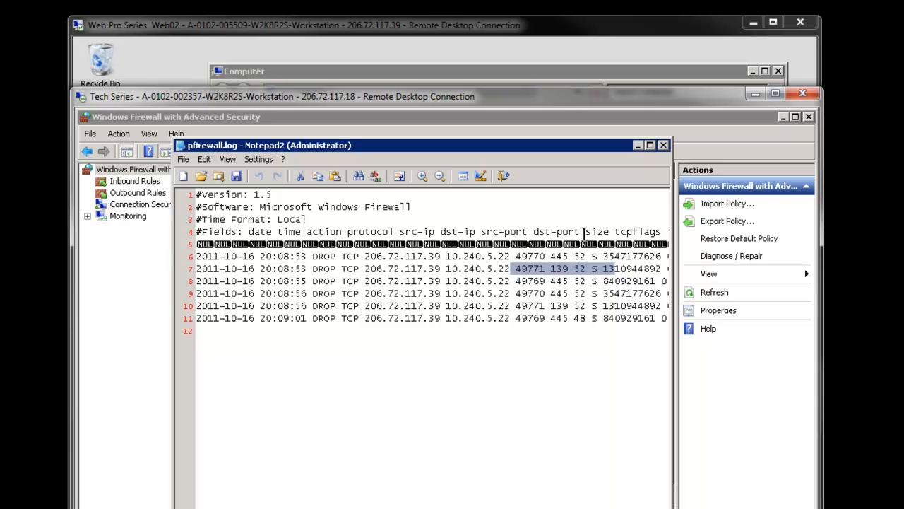
{"action": "double_click", "coordinate": [638, 231]}
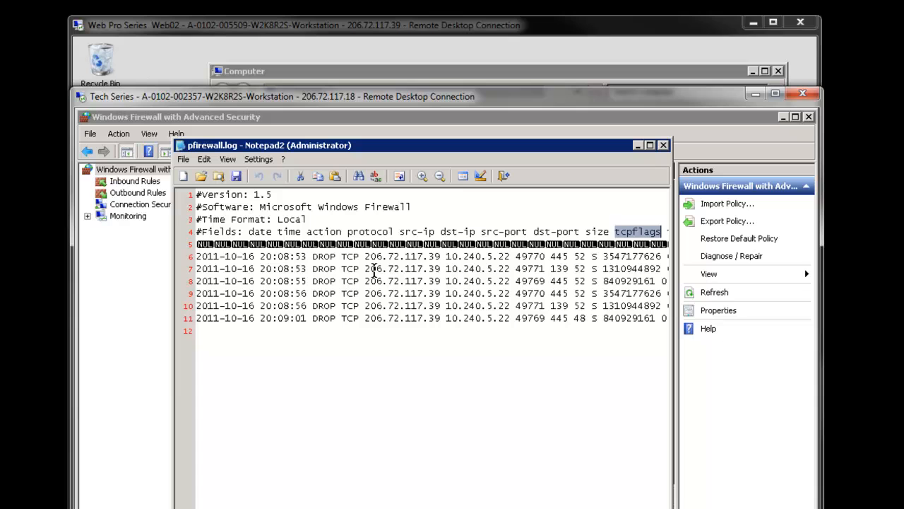
{"action": "double_click", "coordinate": [401, 268]}
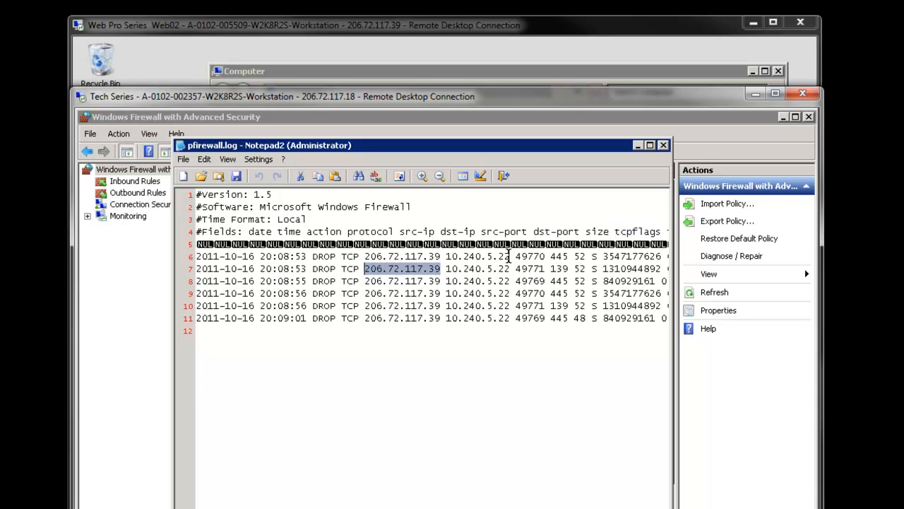
- Create inbound rule 'Allow UNC Sharing' allowing TCP local port 445 on Domain, Private and Public profiles
{"action": "right_click", "coordinate": [123, 181]}
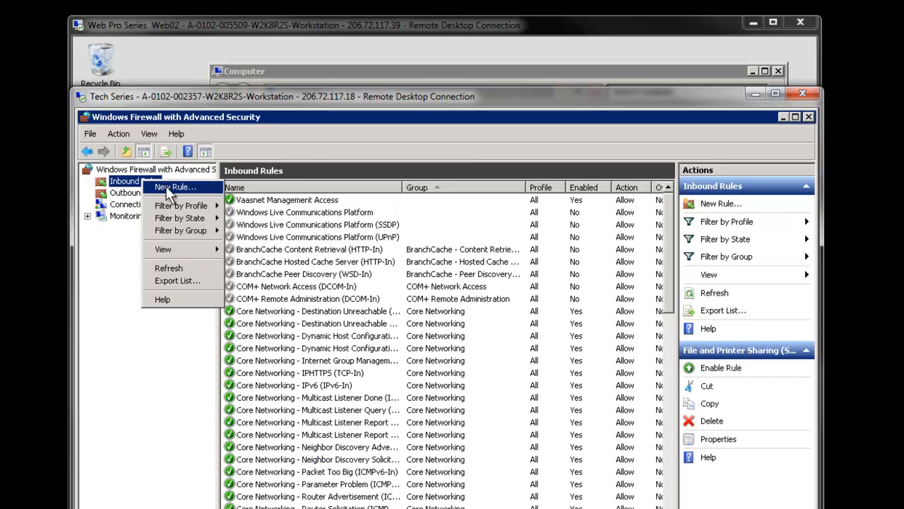
{"action": "left_click", "coordinate": [175, 186]}
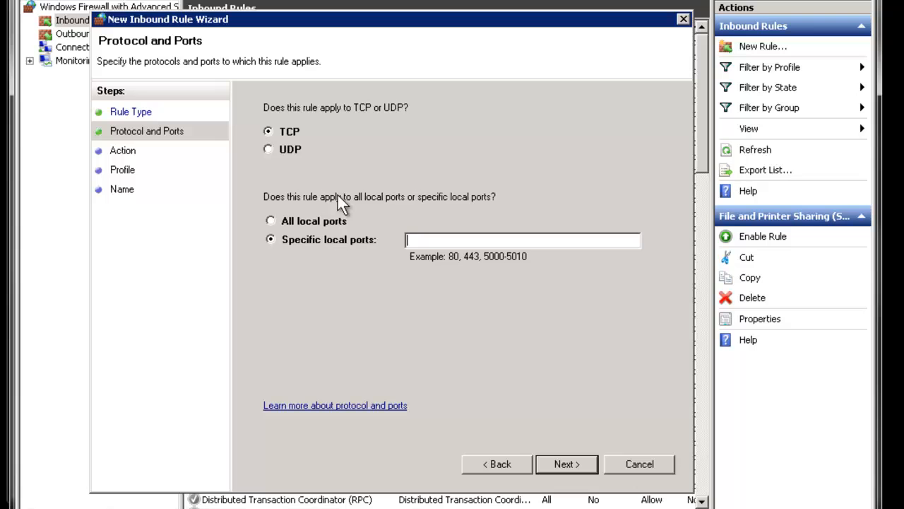
{"action": "type", "text": "445"}
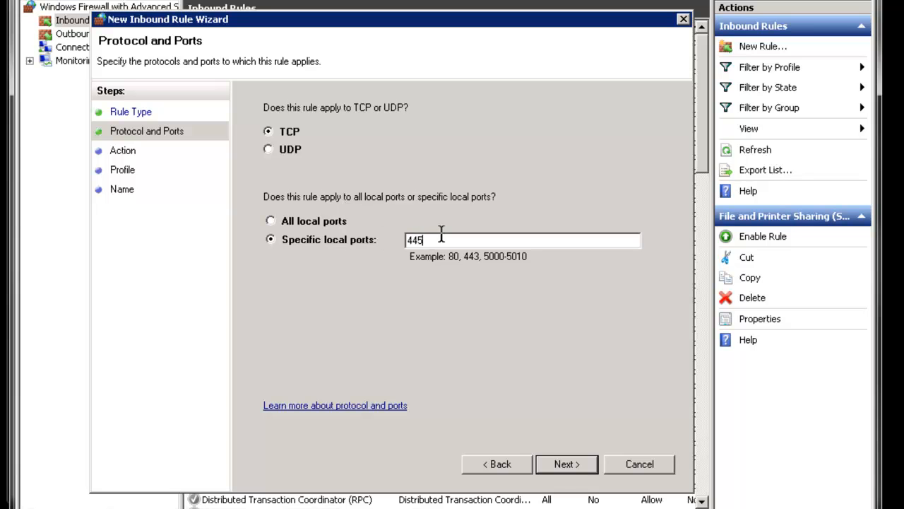
{"action": "left_click", "coordinate": [566, 464]}
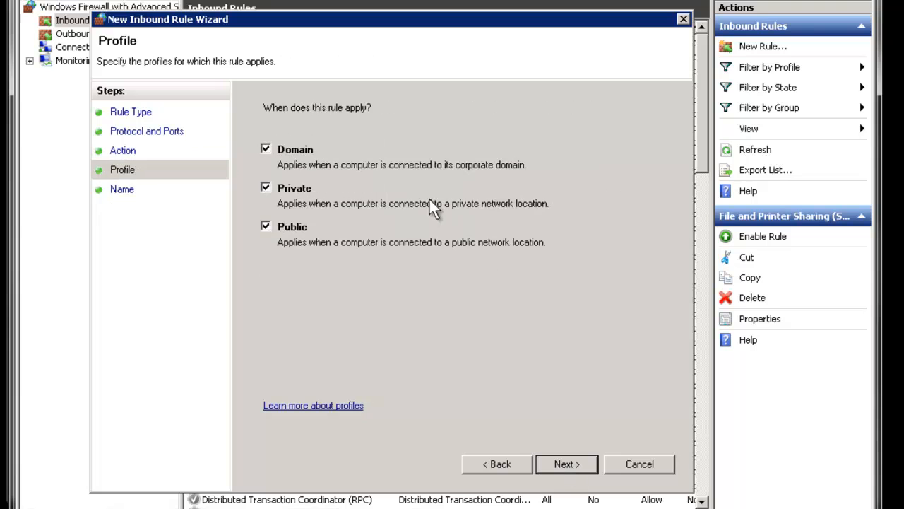
{"action": "mouse_move", "coordinate": [566, 464]}
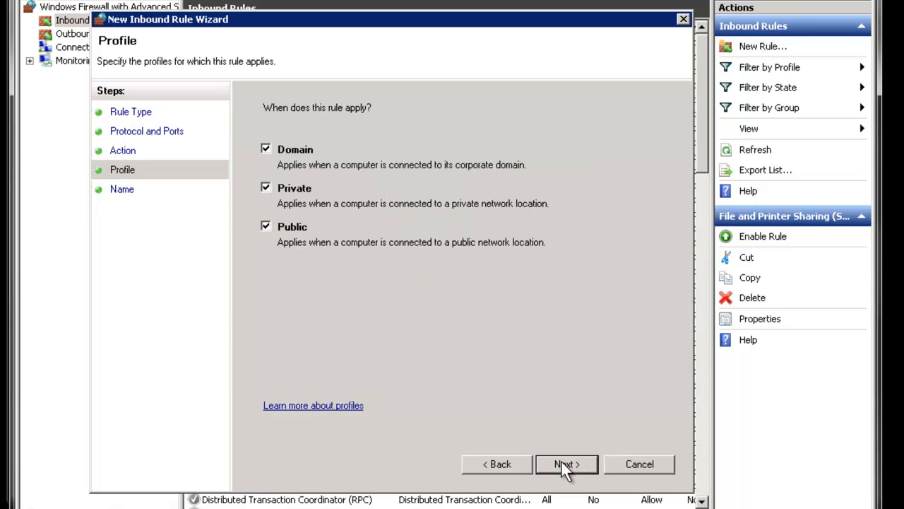
{"action": "left_click", "coordinate": [566, 465]}
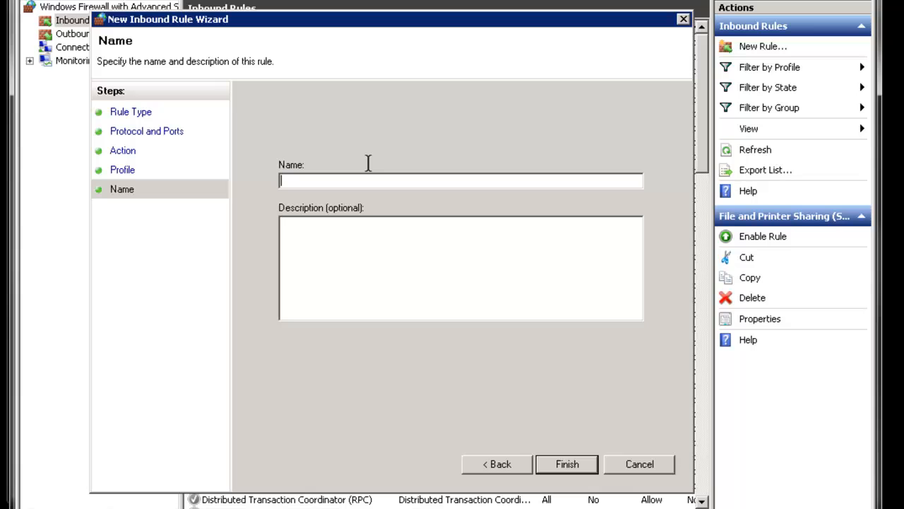
{"action": "type", "text": "Allow UNC"}
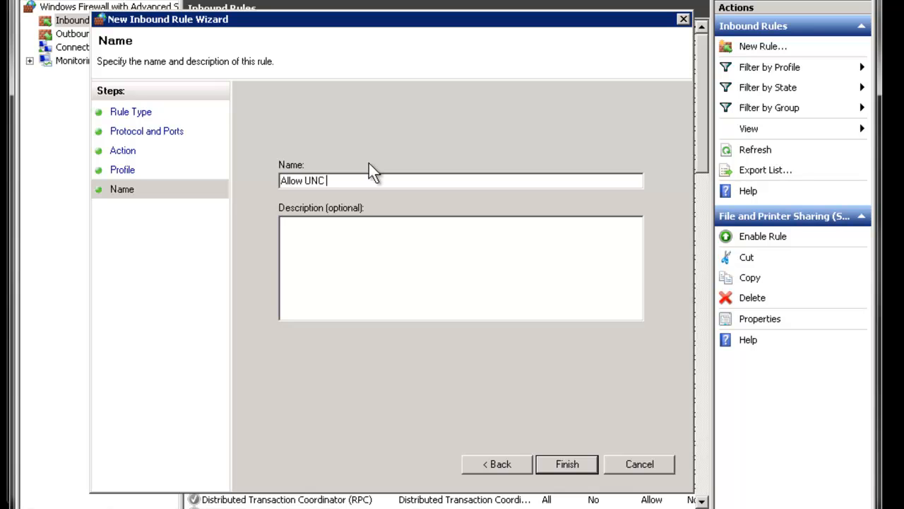
{"action": "left_click", "coordinate": [567, 465]}
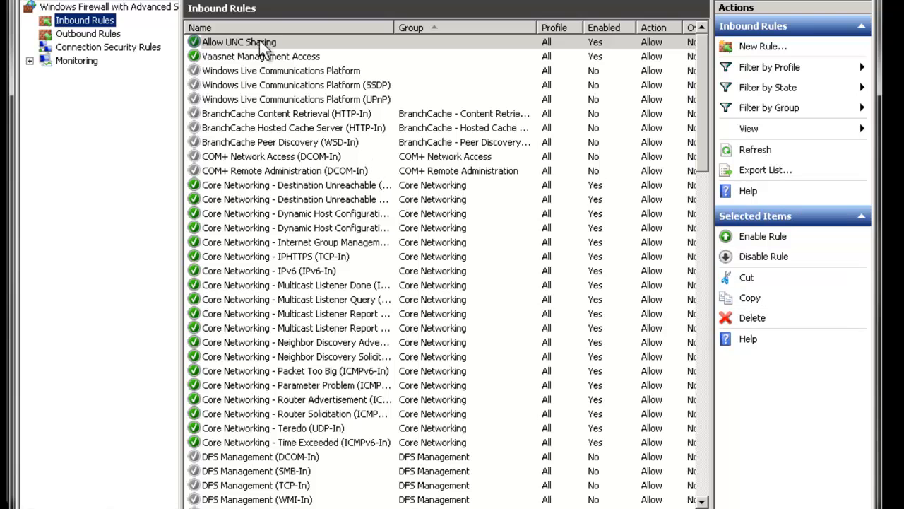
- In Allow UNC Sharing's Scope tab, add an allowed remote IP address starting 206.72.11
{"action": "left_click", "coordinate": [238, 42]}
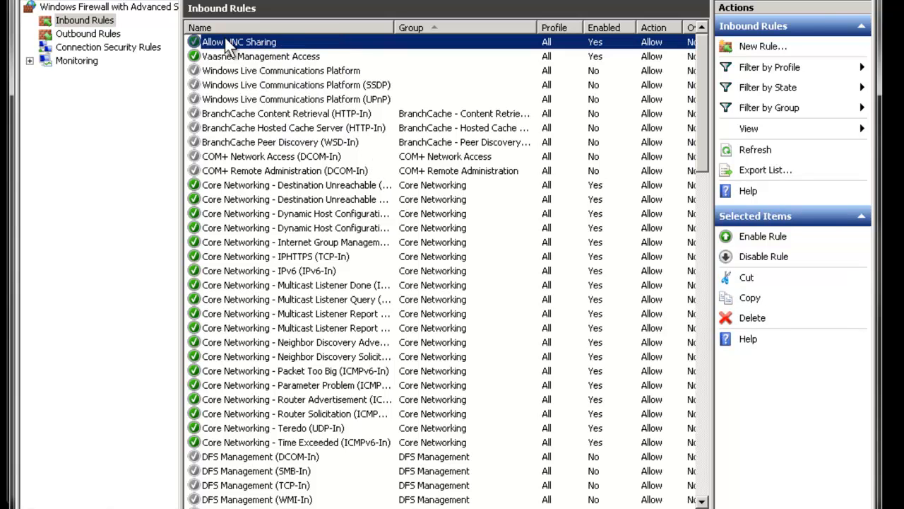
{"action": "double_click", "coordinate": [240, 42]}
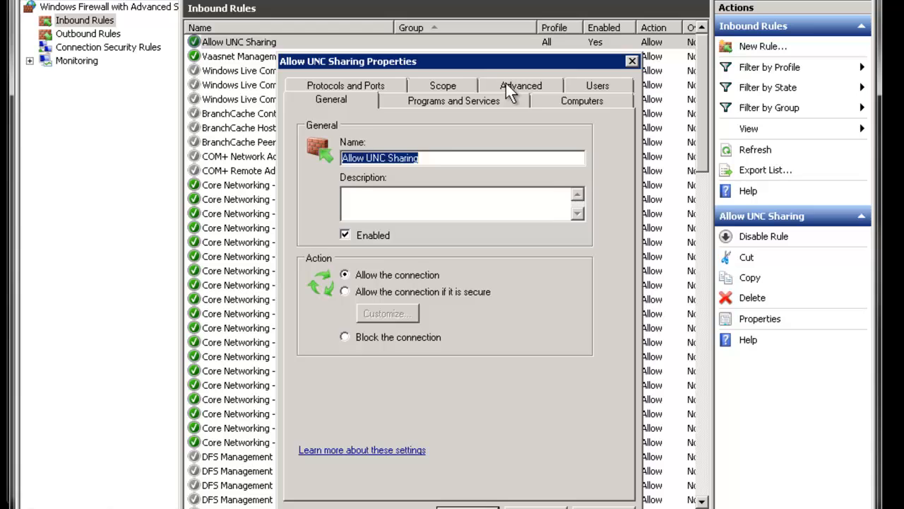
{"action": "left_click", "coordinate": [442, 85]}
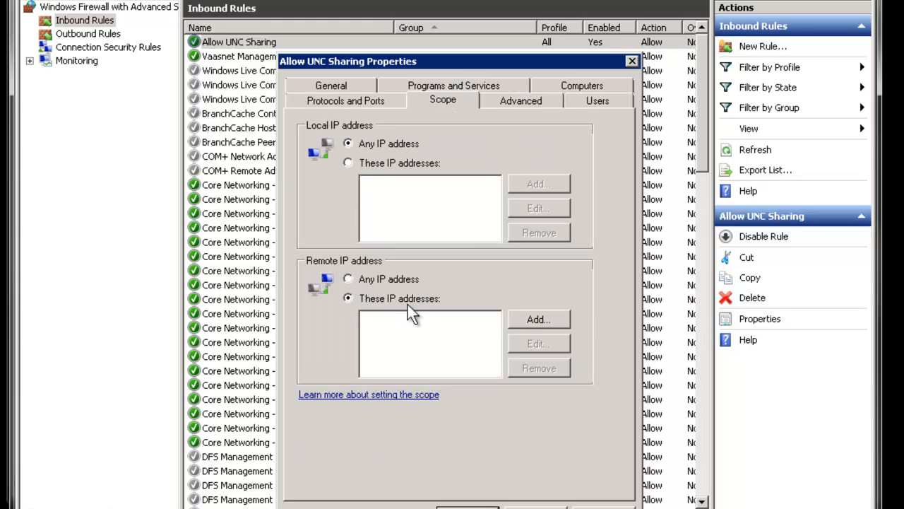
{"action": "left_click", "coordinate": [538, 319]}
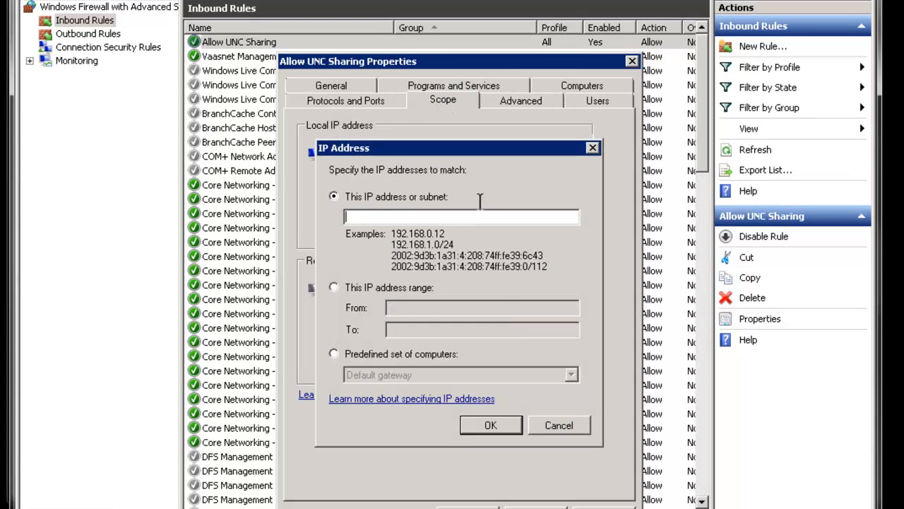
{"action": "type", "text": "206.72.11"}
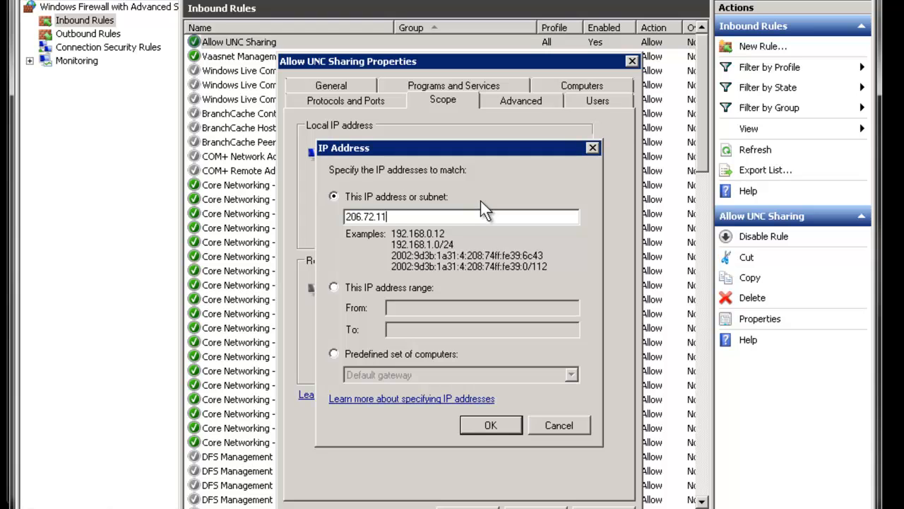
{"action": "left_click", "coordinate": [491, 424]}
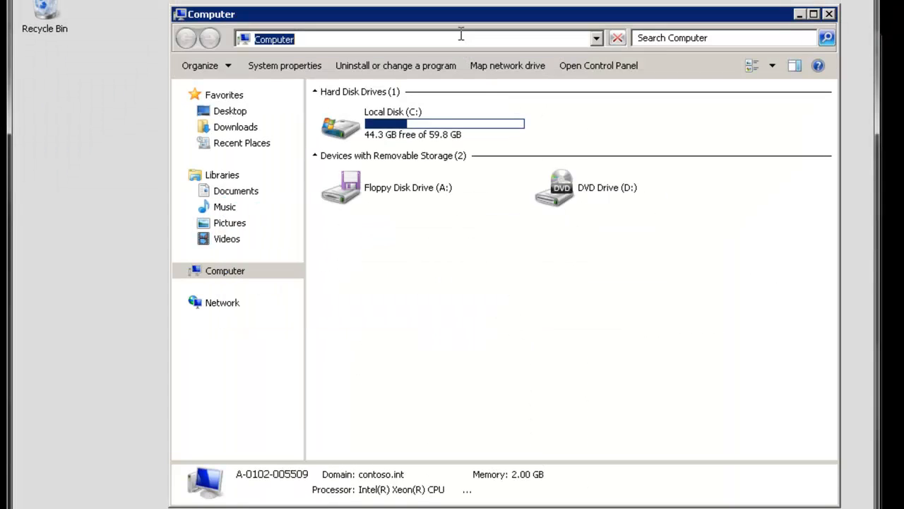
- Open \\206.72.117.18\c$ in Explorer and browse into its temp folder
{"action": "type", "text": "\\\\206.72.117.18\\c$"}
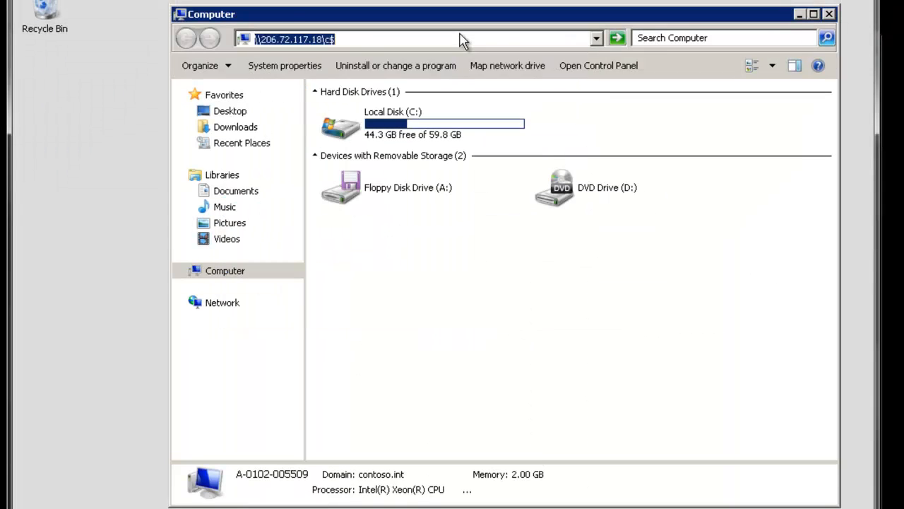
{"action": "key", "text": "Return"}
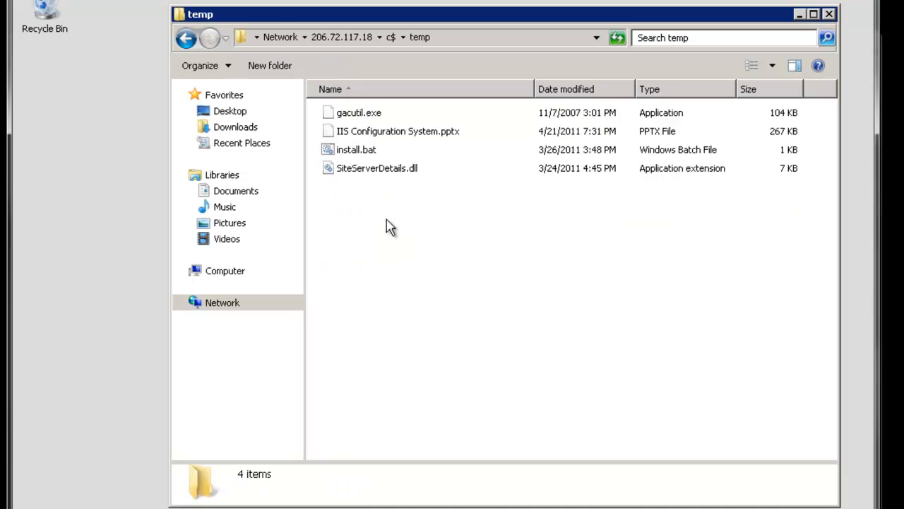
{"action": "left_click", "coordinate": [186, 37]}
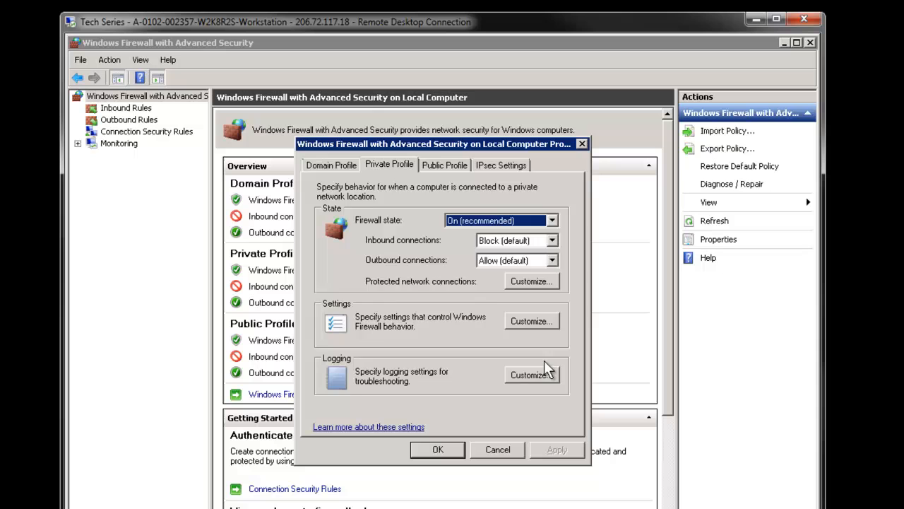
- Set public-profile Log dropped packets to No (default) and close the firewall properties
{"action": "left_click", "coordinate": [531, 374]}
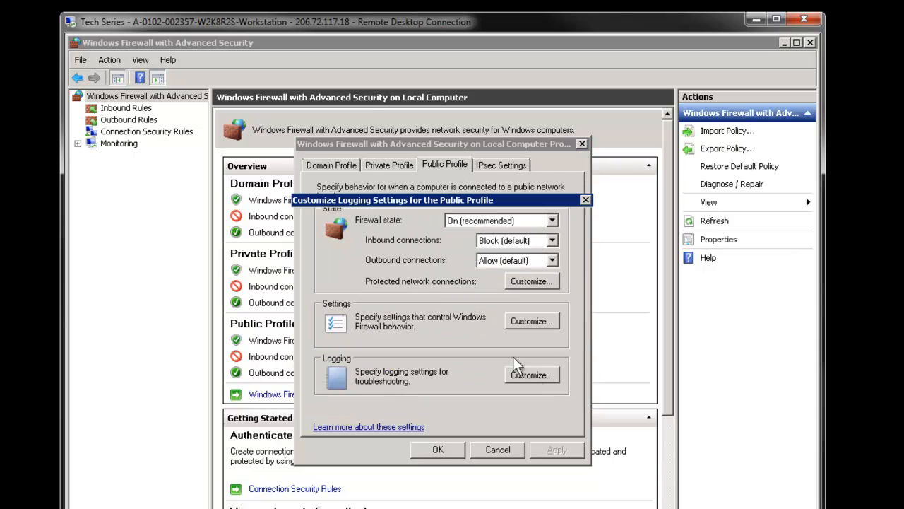
{"action": "left_click", "coordinate": [531, 375]}
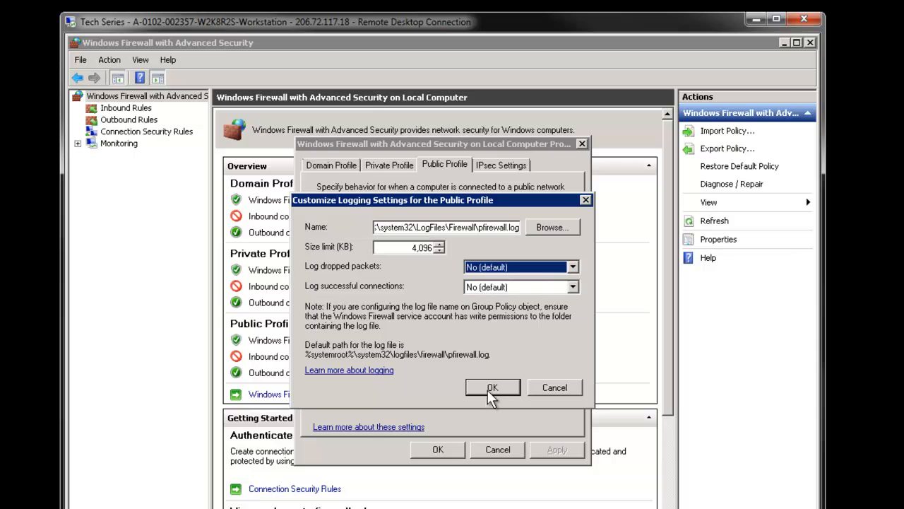
{"action": "left_click", "coordinate": [493, 388]}
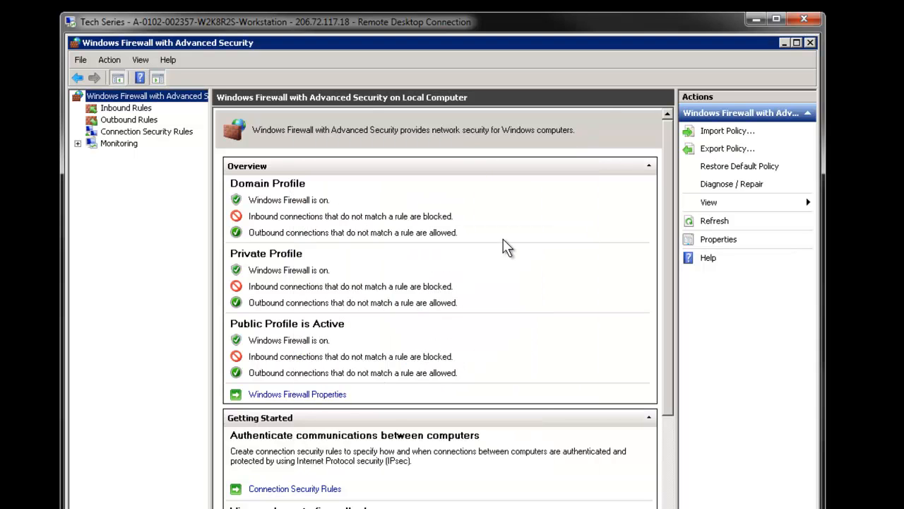
{"action": "left_click", "coordinate": [127, 107]}
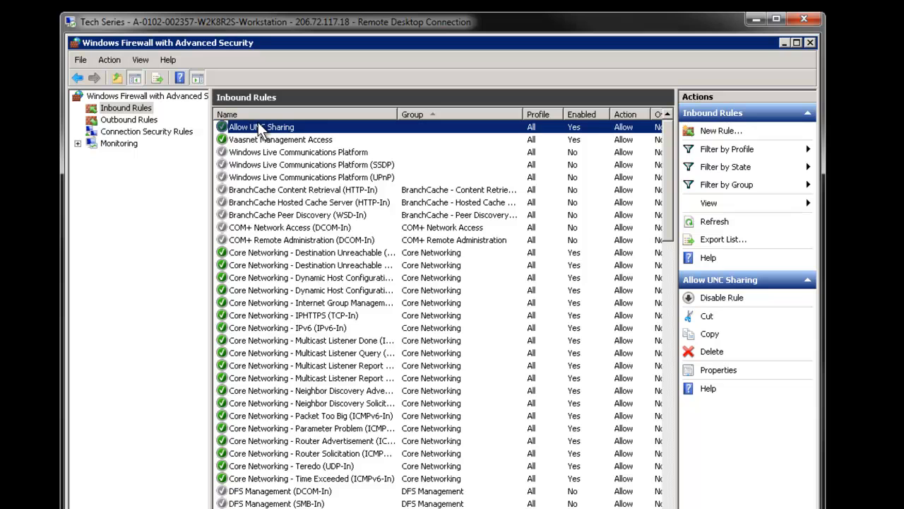
{"action": "mouse_move", "coordinate": [255, 134]}
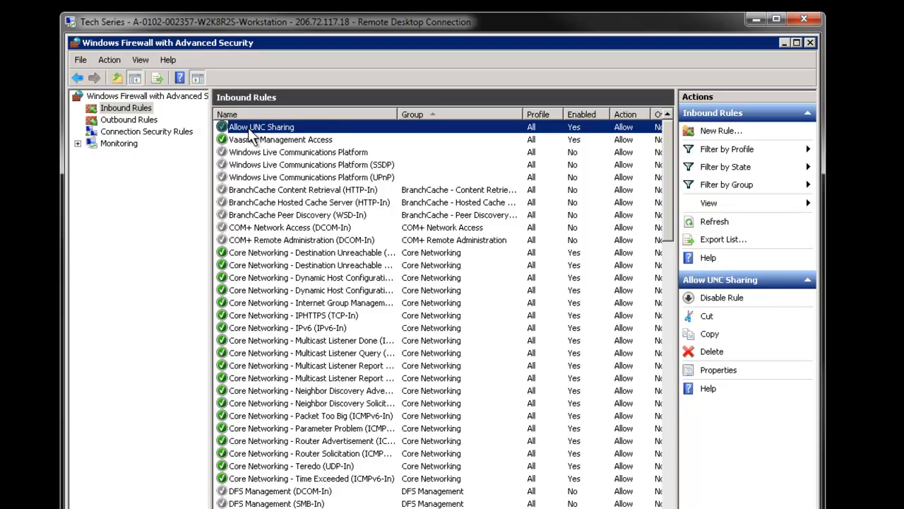